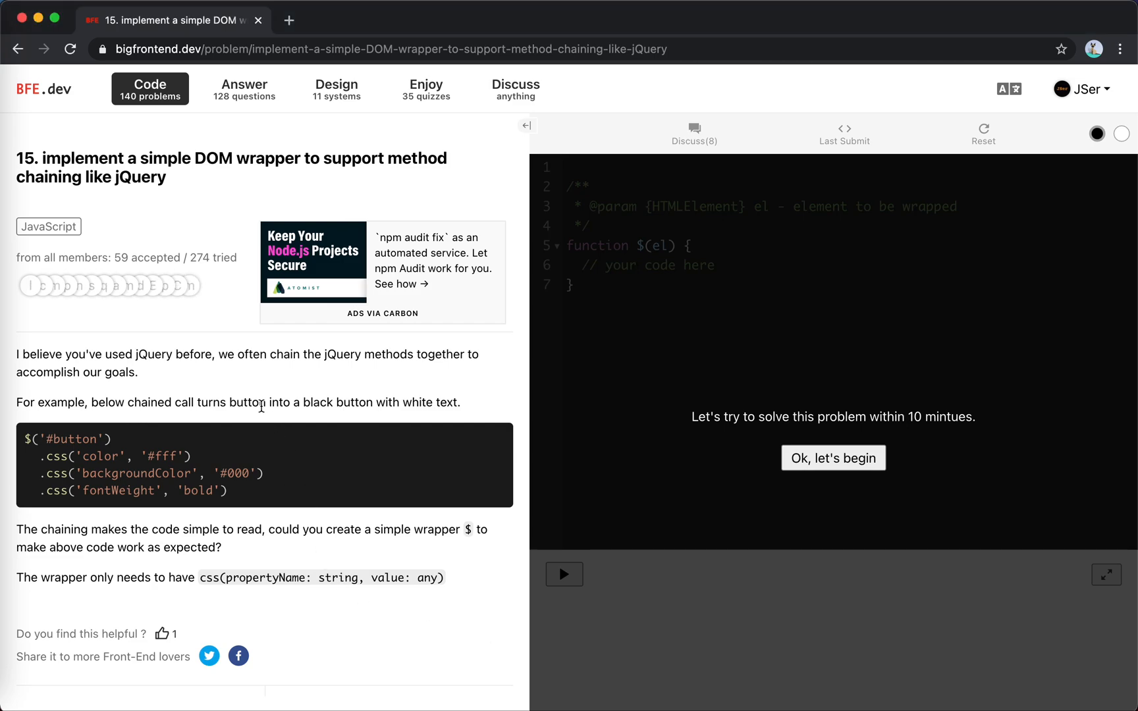
# Read the DOM wrapper problem and begin the 10-minute timed attempt
pyautogui.scroll(-3)
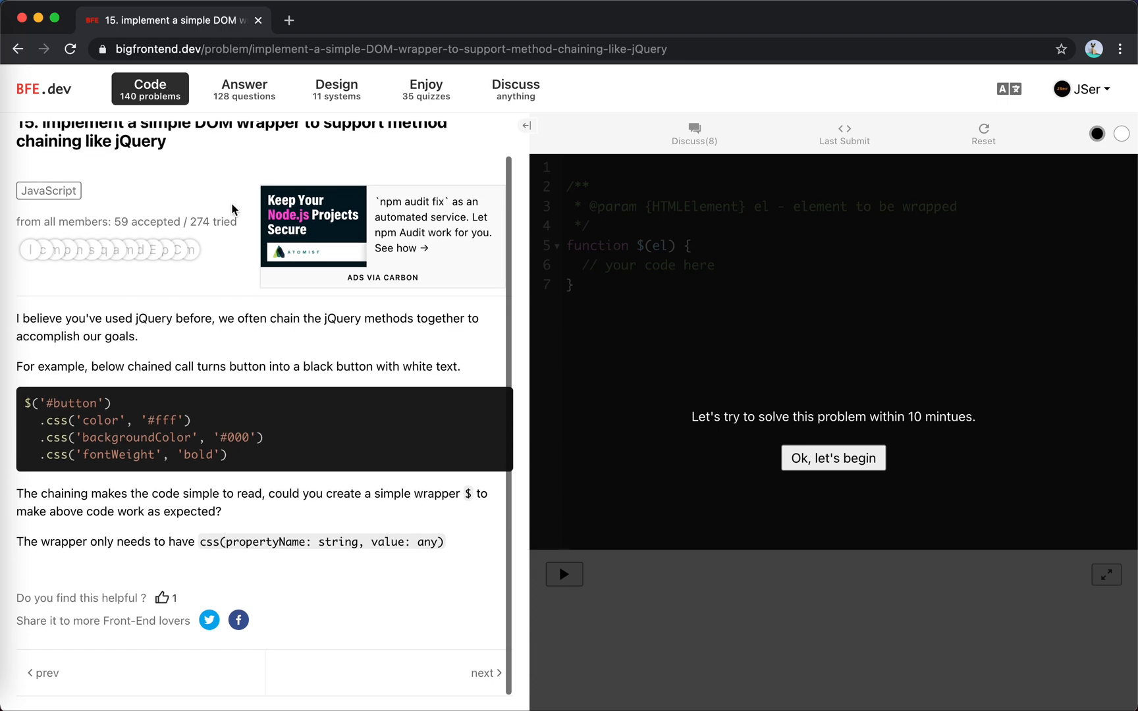
pyautogui.moveTo(100, 317)
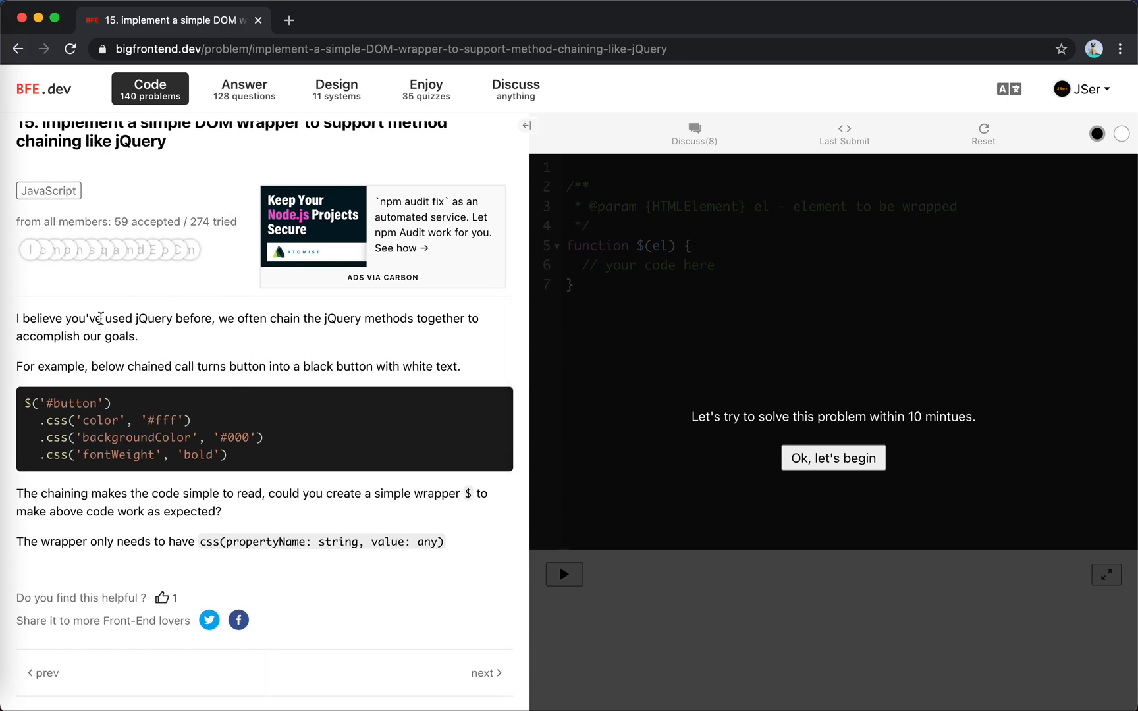
pyautogui.moveTo(221, 344)
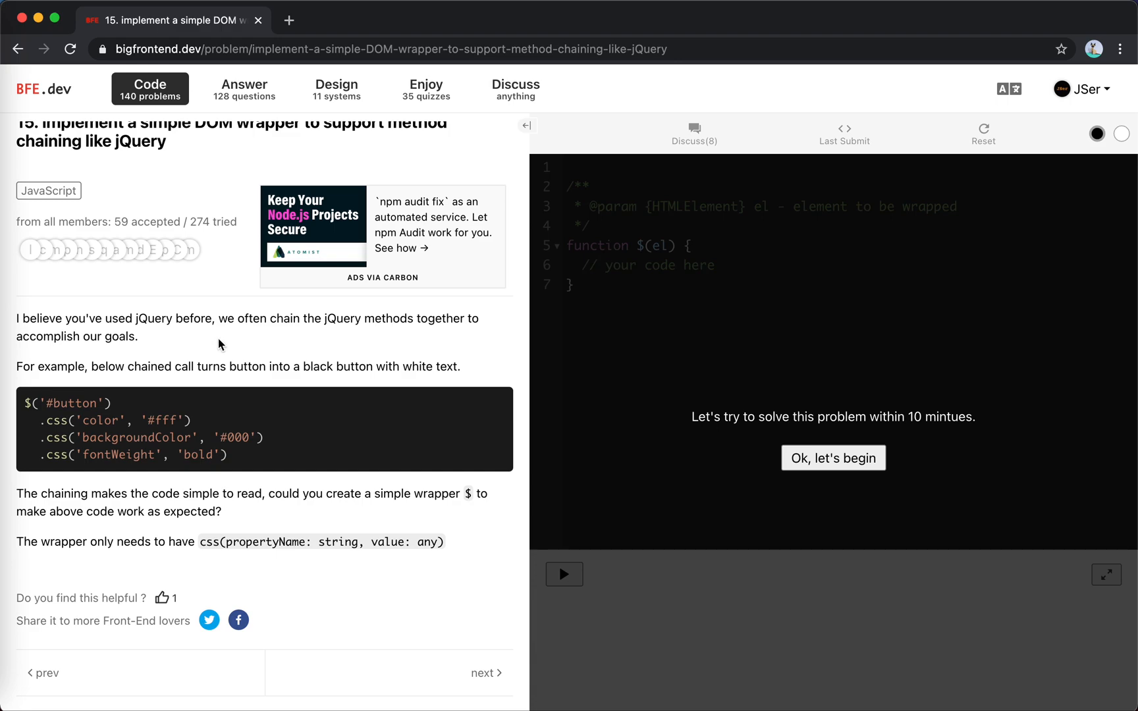
pyautogui.moveTo(241, 382)
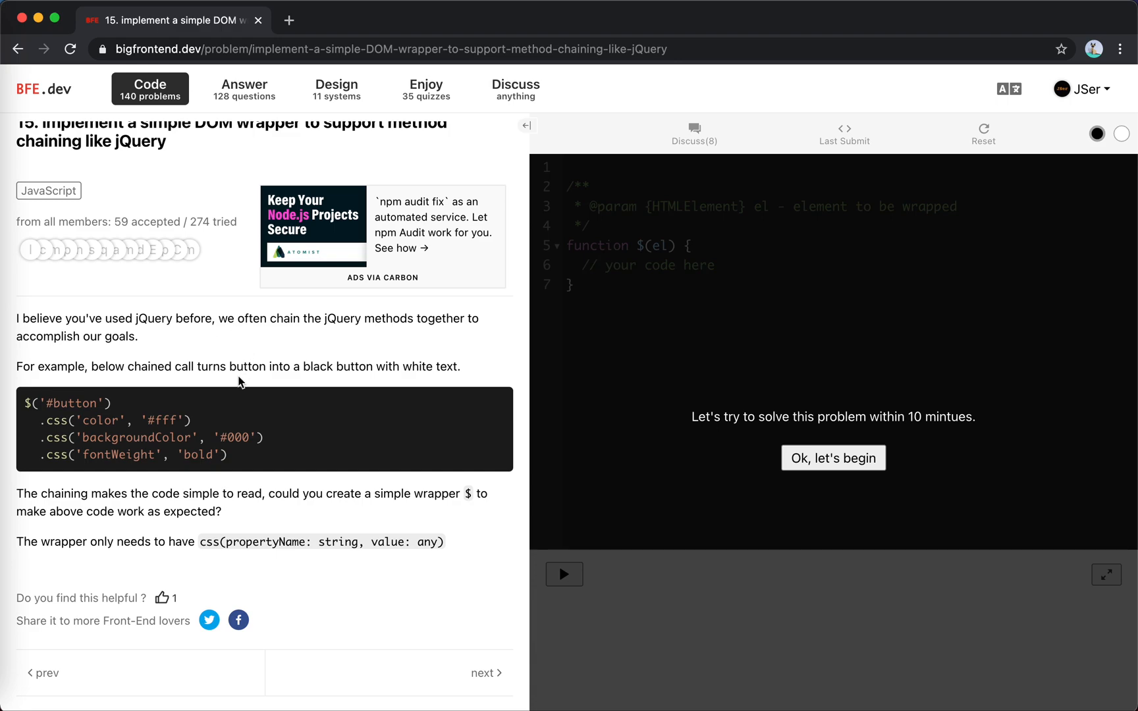
pyautogui.moveTo(134, 401)
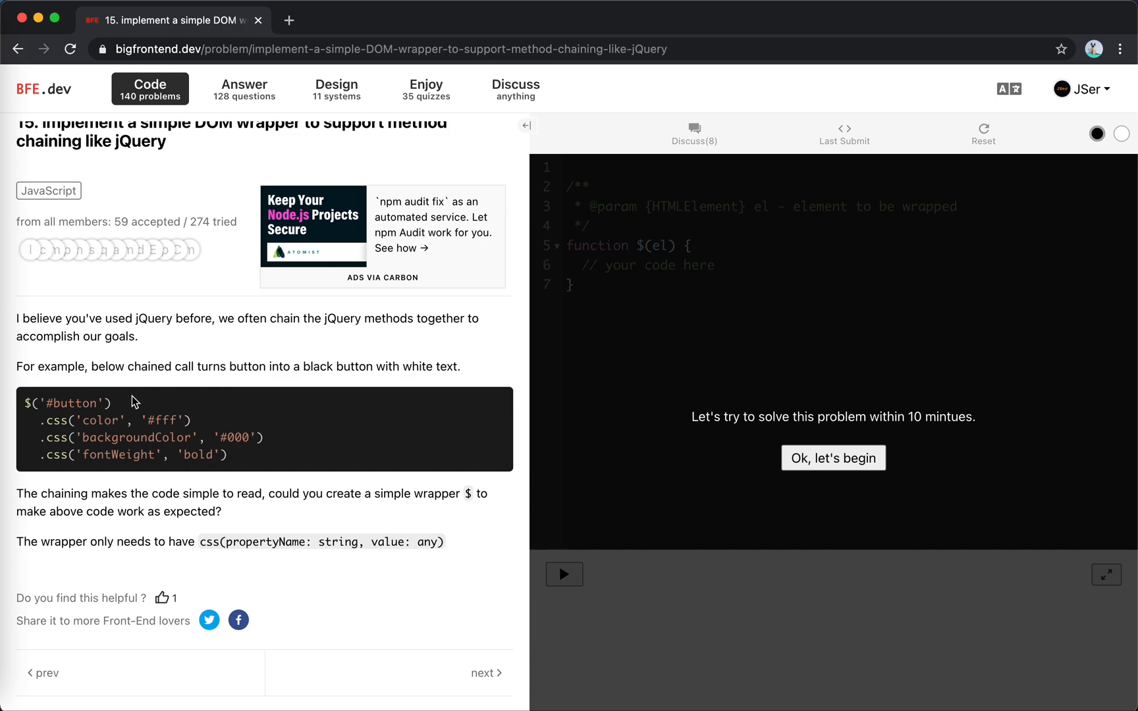
pyautogui.moveTo(160, 422)
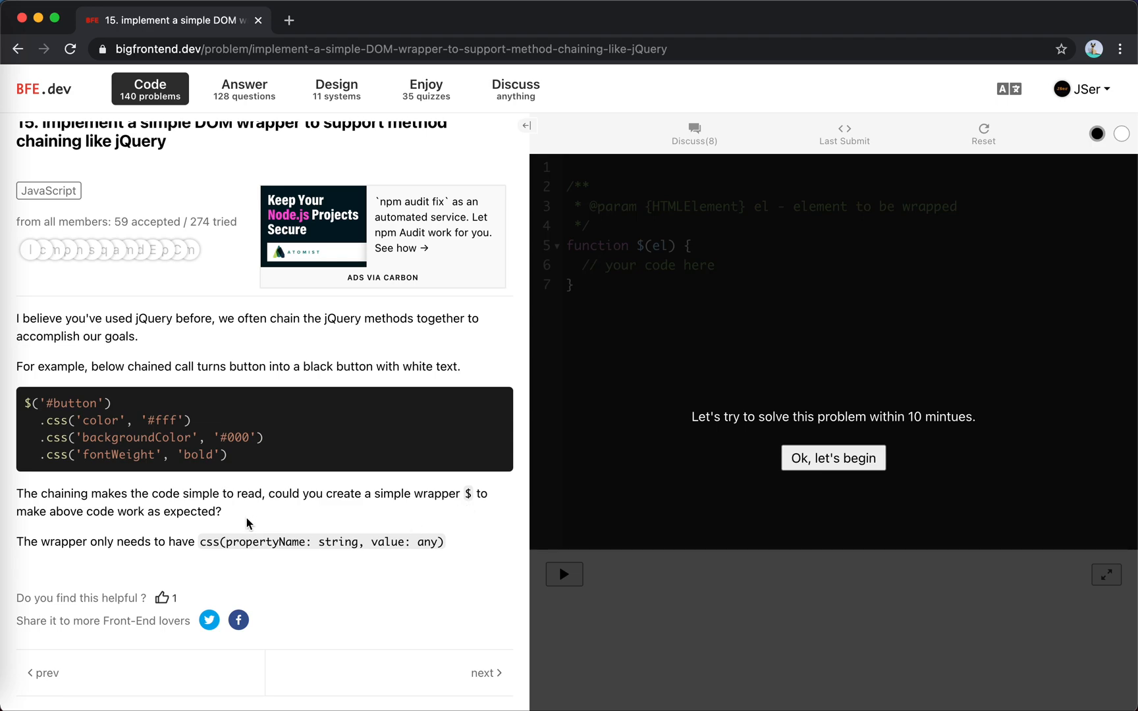
pyautogui.moveTo(101, 557)
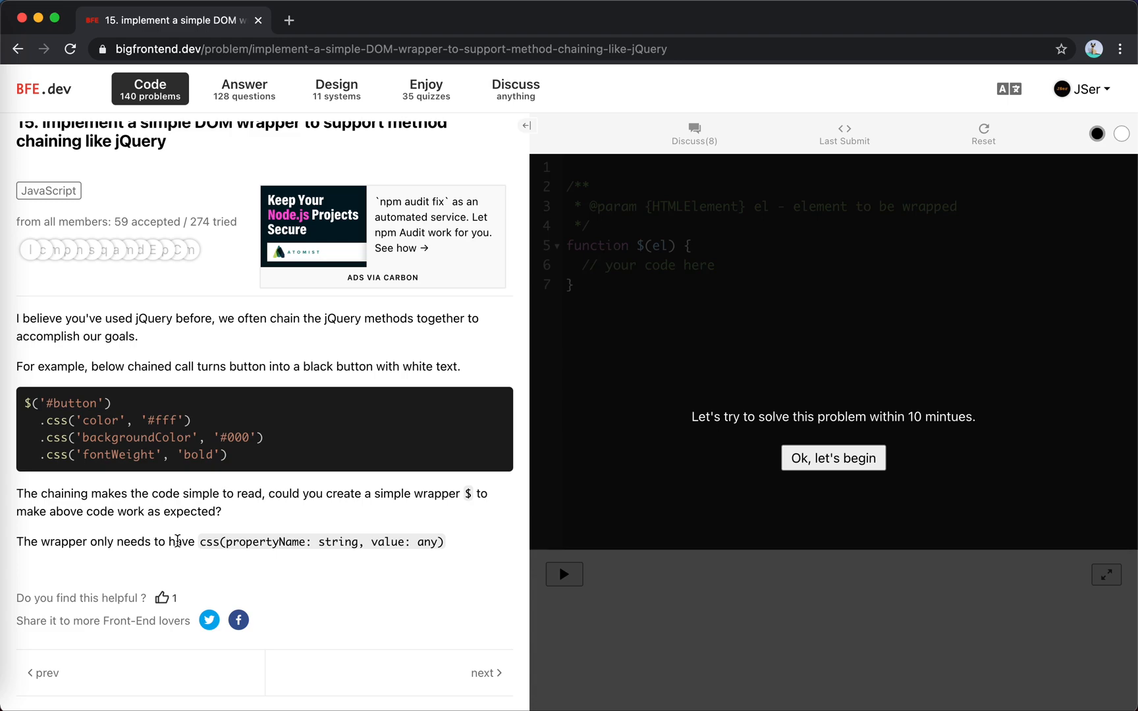
pyautogui.moveTo(292, 545)
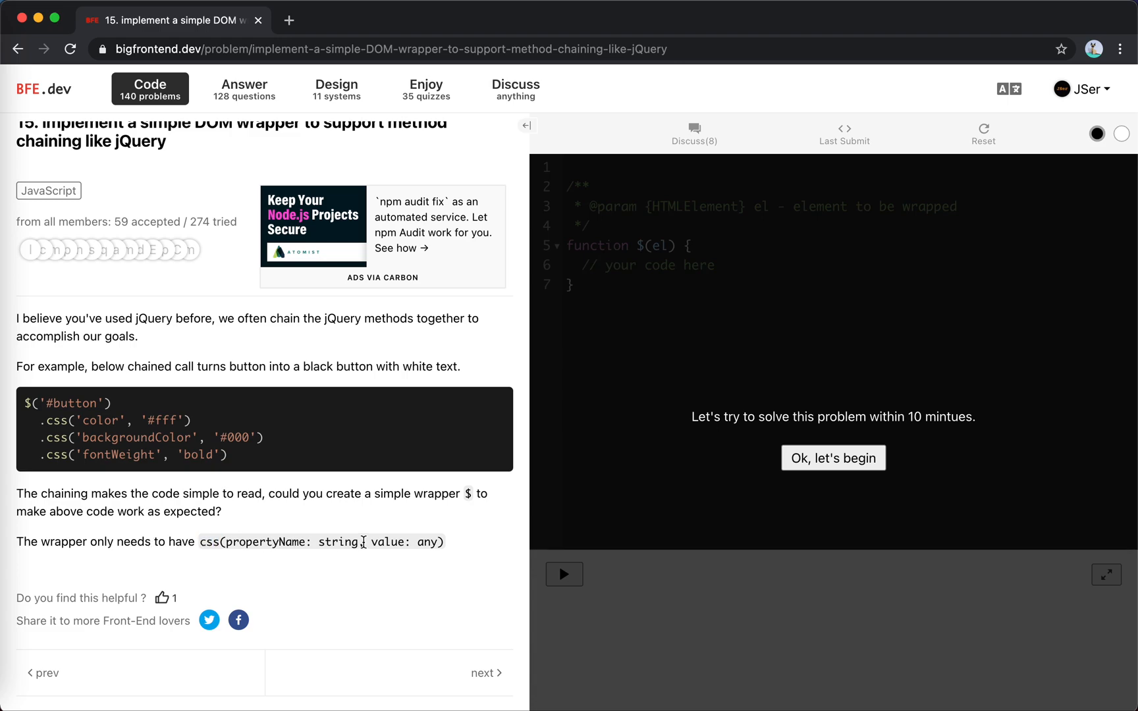
pyautogui.moveTo(41, 423)
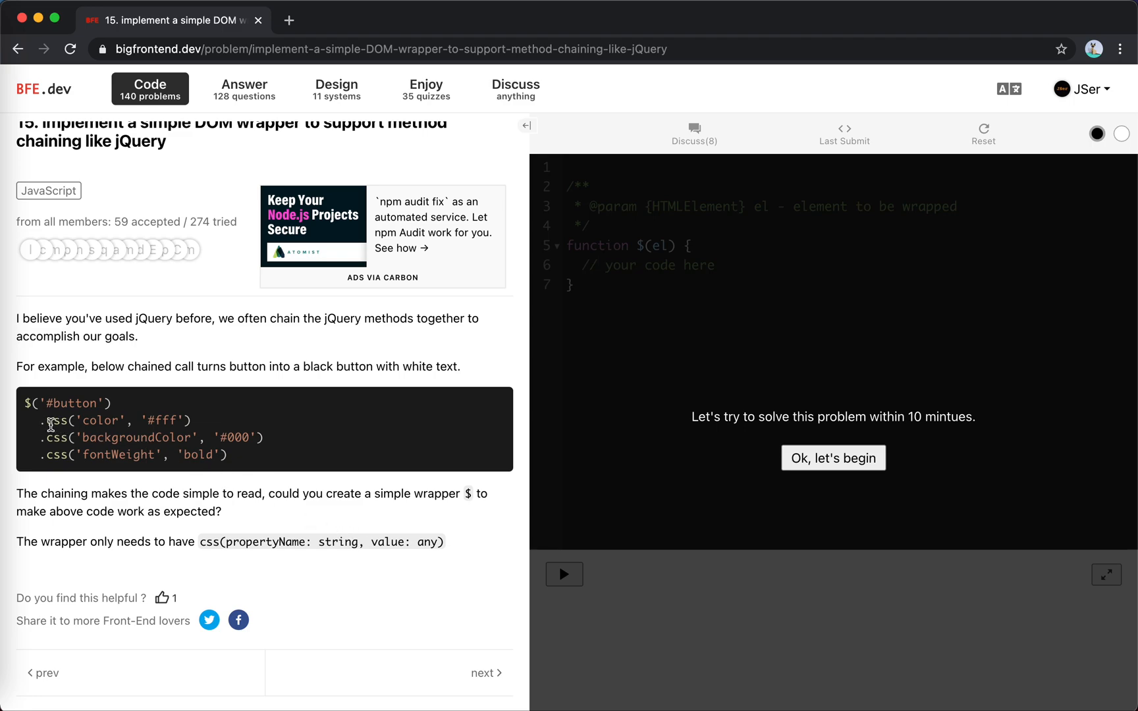
pyautogui.moveTo(98, 403)
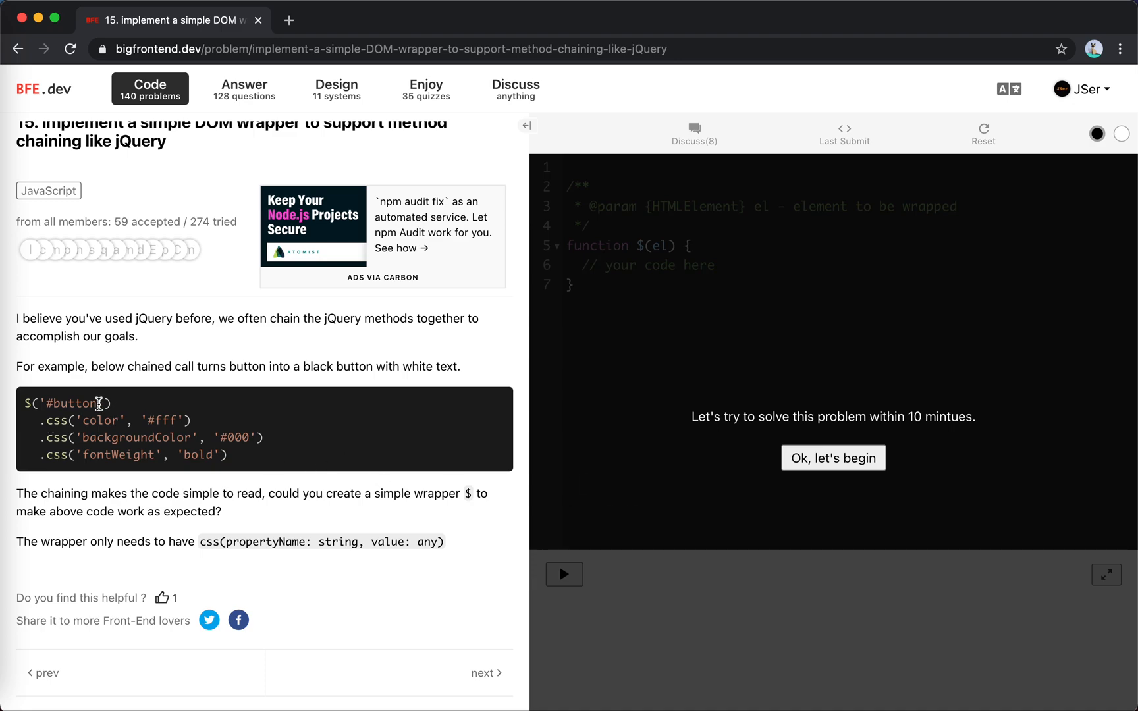
pyautogui.doubleClick(71, 403)
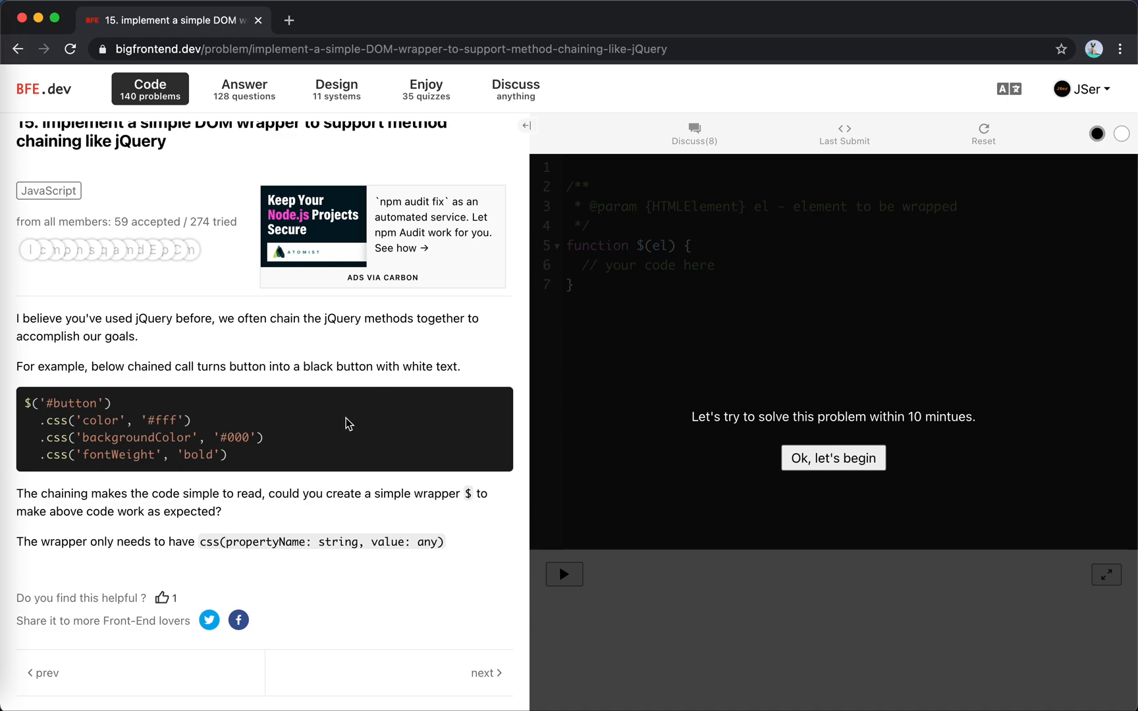
pyautogui.moveTo(198, 458)
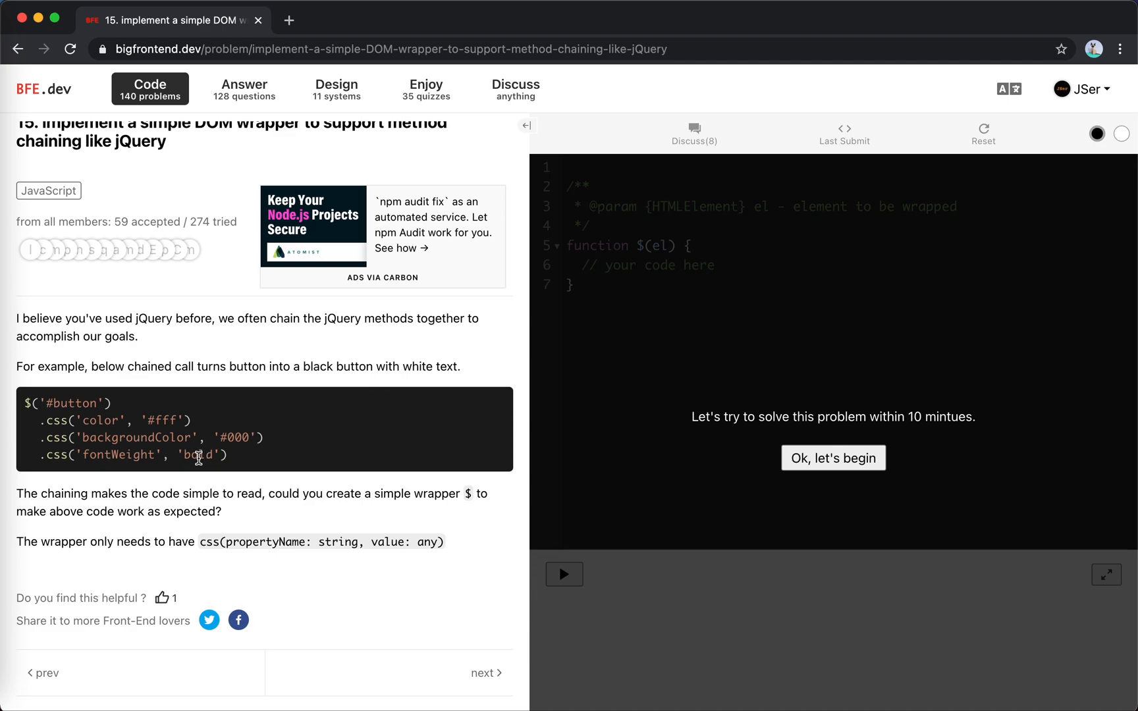
pyautogui.click(834, 458)
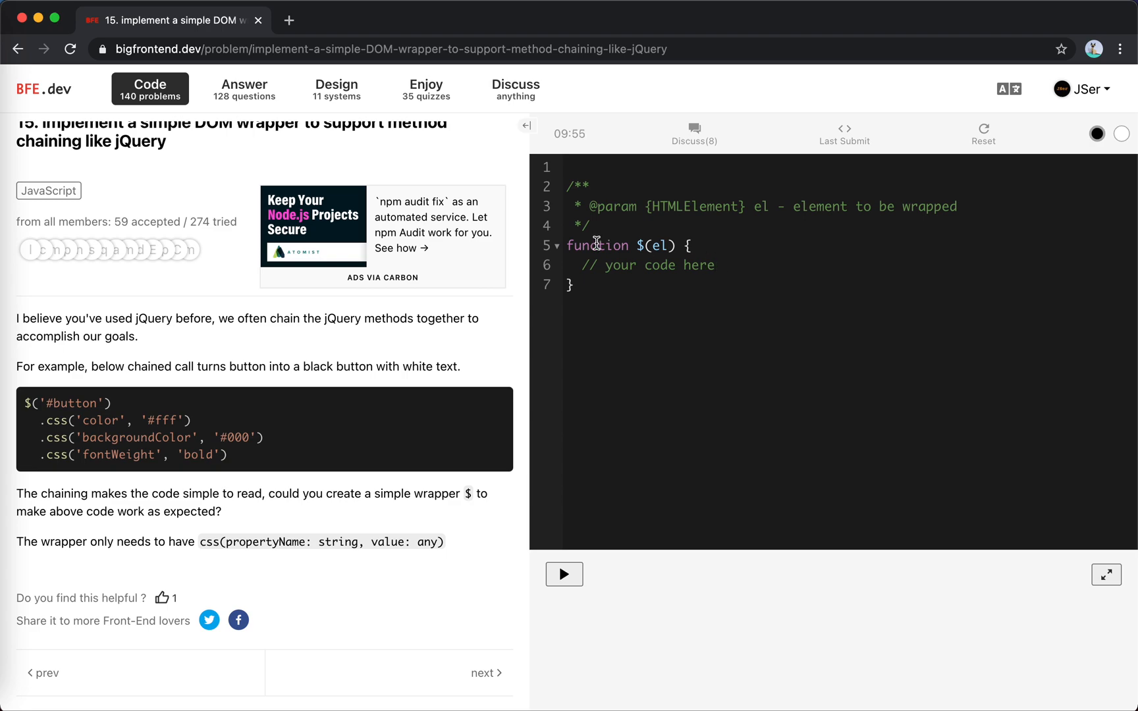
# Start a `$.prototype.css =` assignment and replace the placeholder comment with `this.el`
pyautogui.doubleClick(597, 245)
pyautogui.write('$.pr')
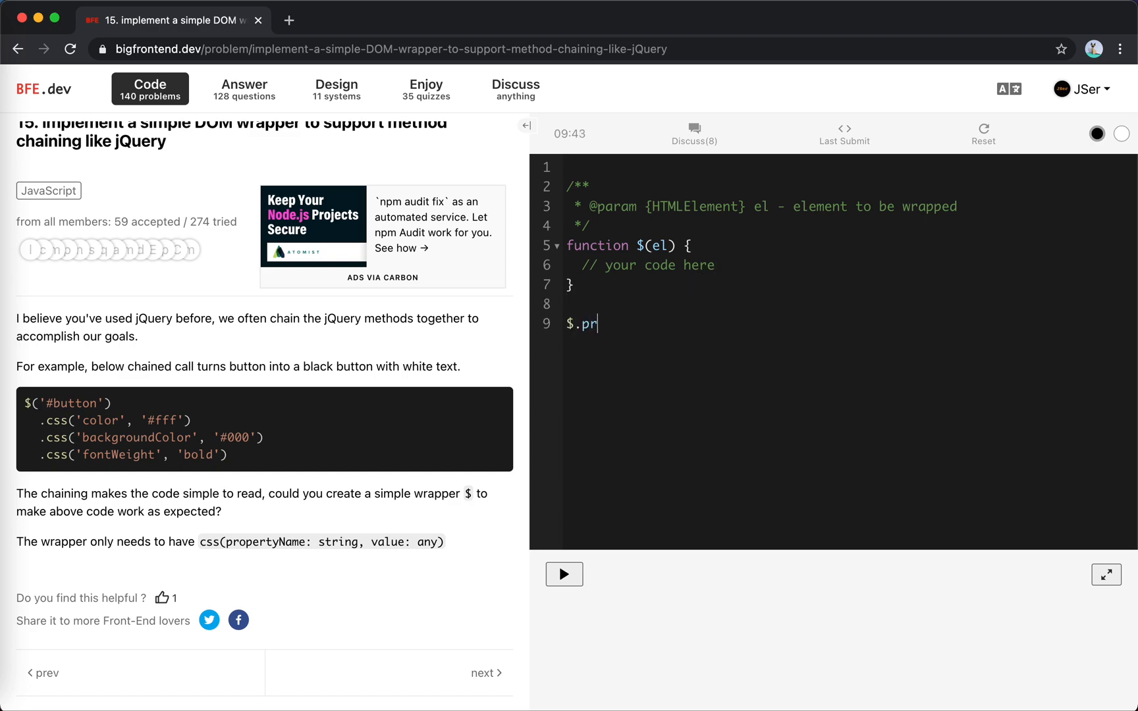
pyautogui.write('ototype.c')
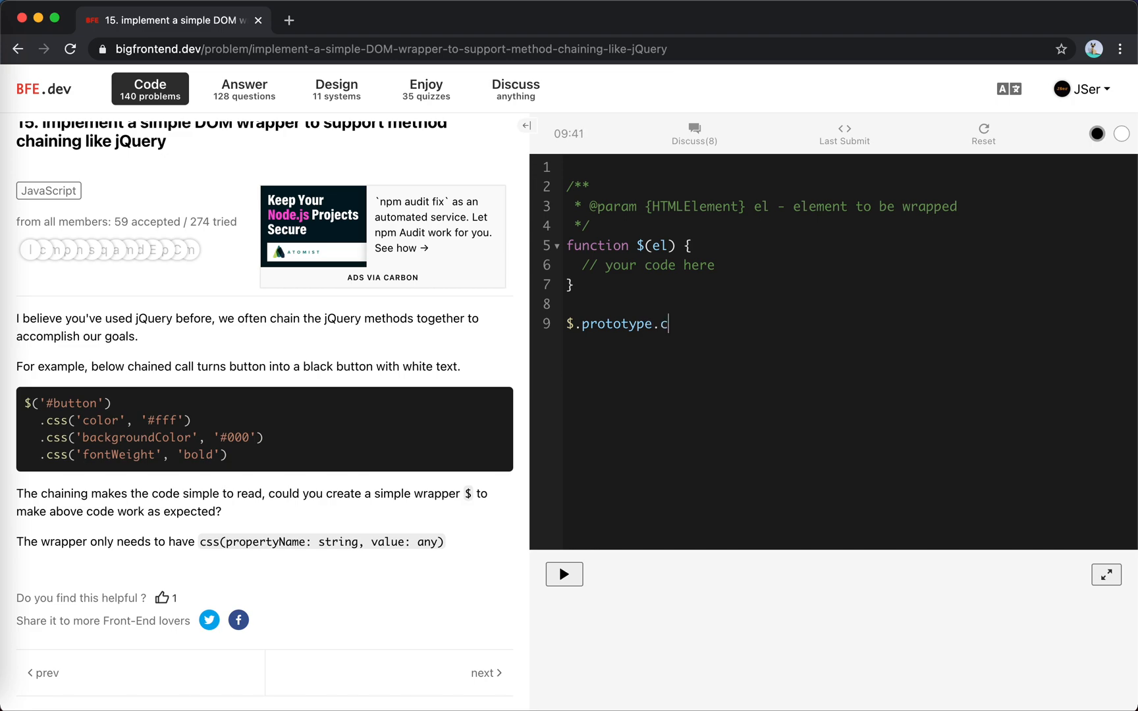
pyautogui.write('ss =')
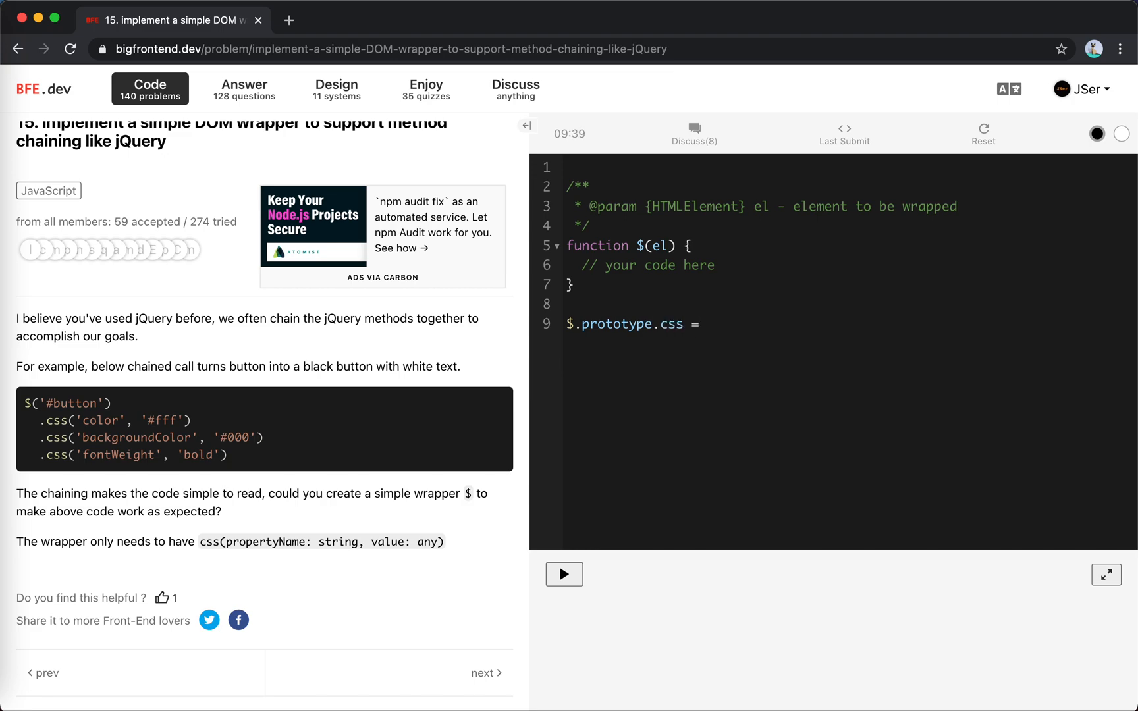
pyautogui.doubleClick(659, 245)
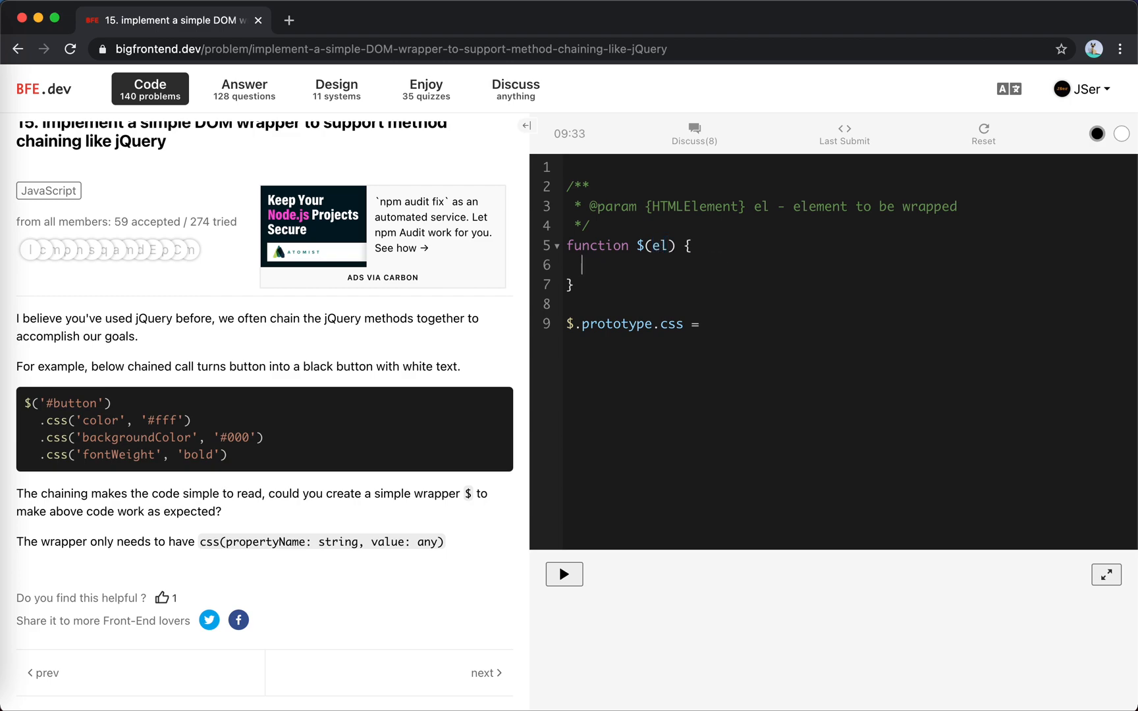
pyautogui.write('this.el =')
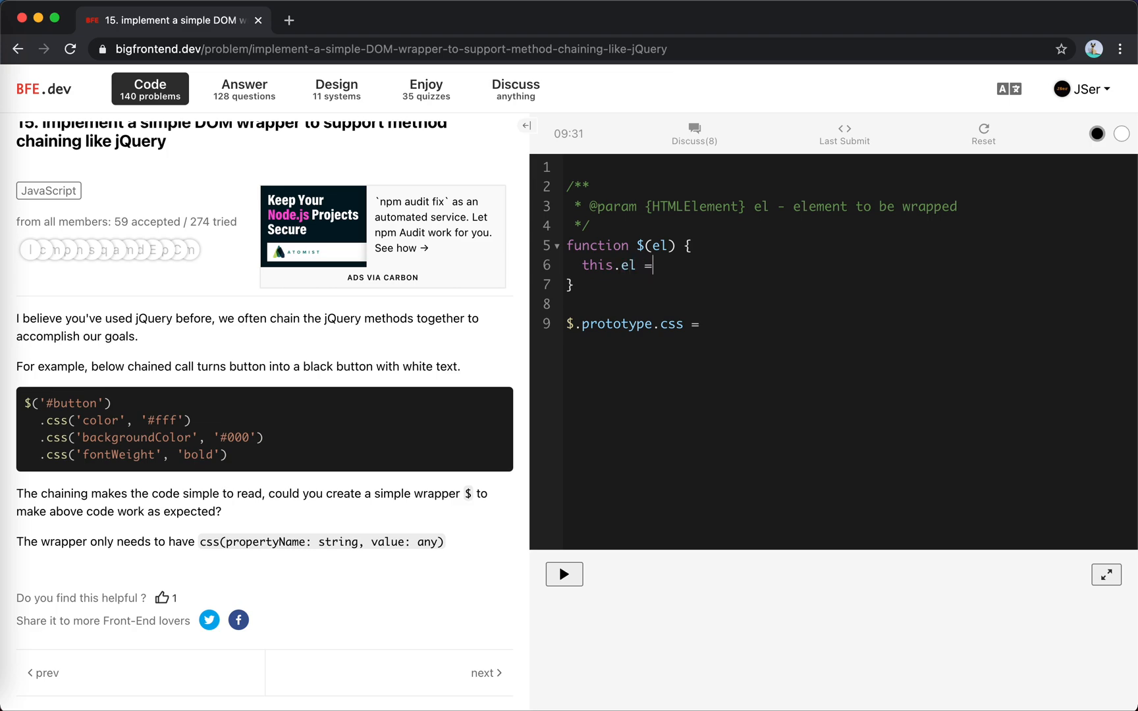
pyautogui.press('Backspace')
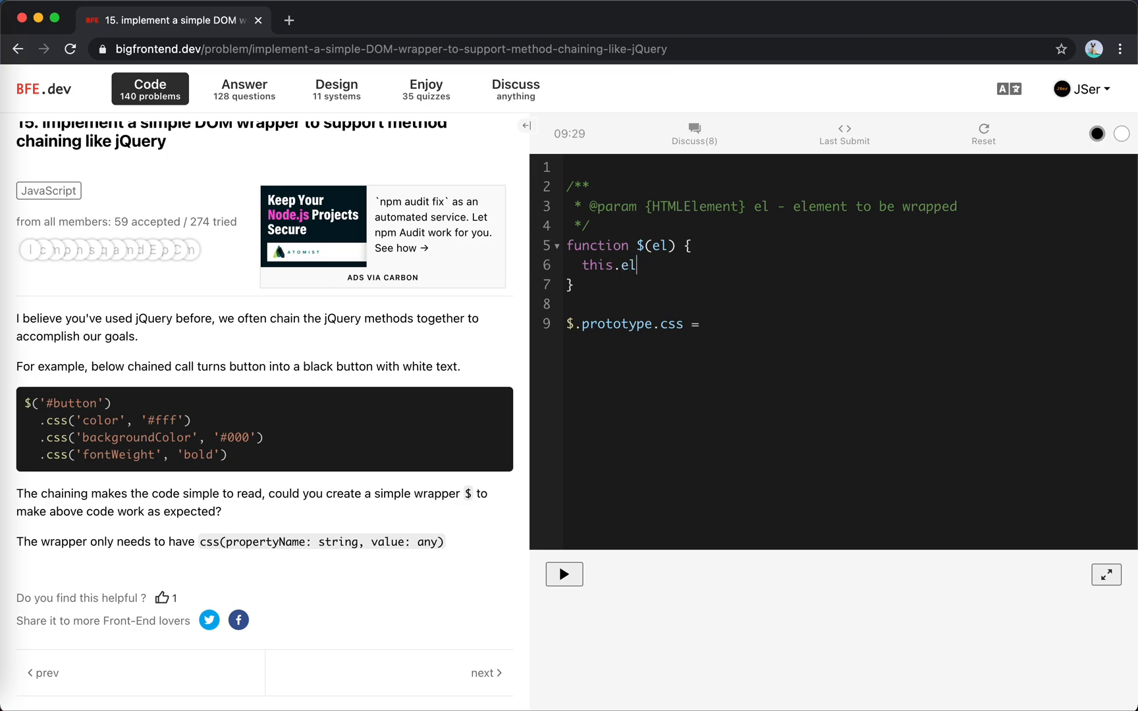
pyautogui.moveTo(663, 245)
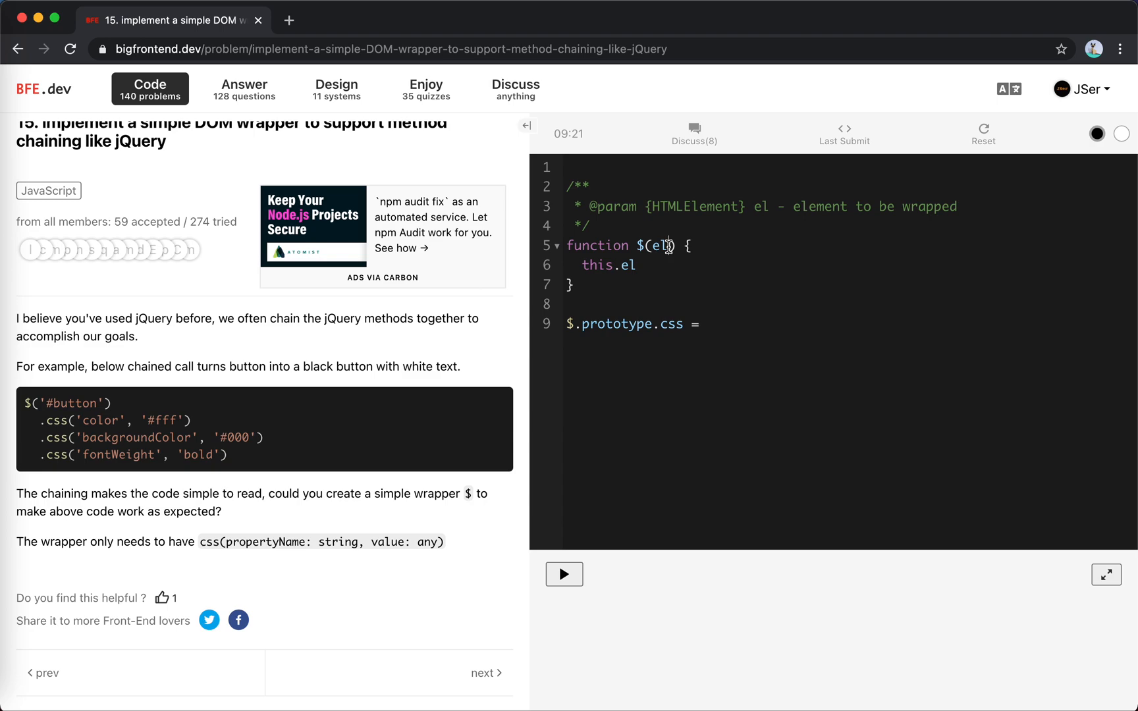
pyautogui.moveTo(388, 398)
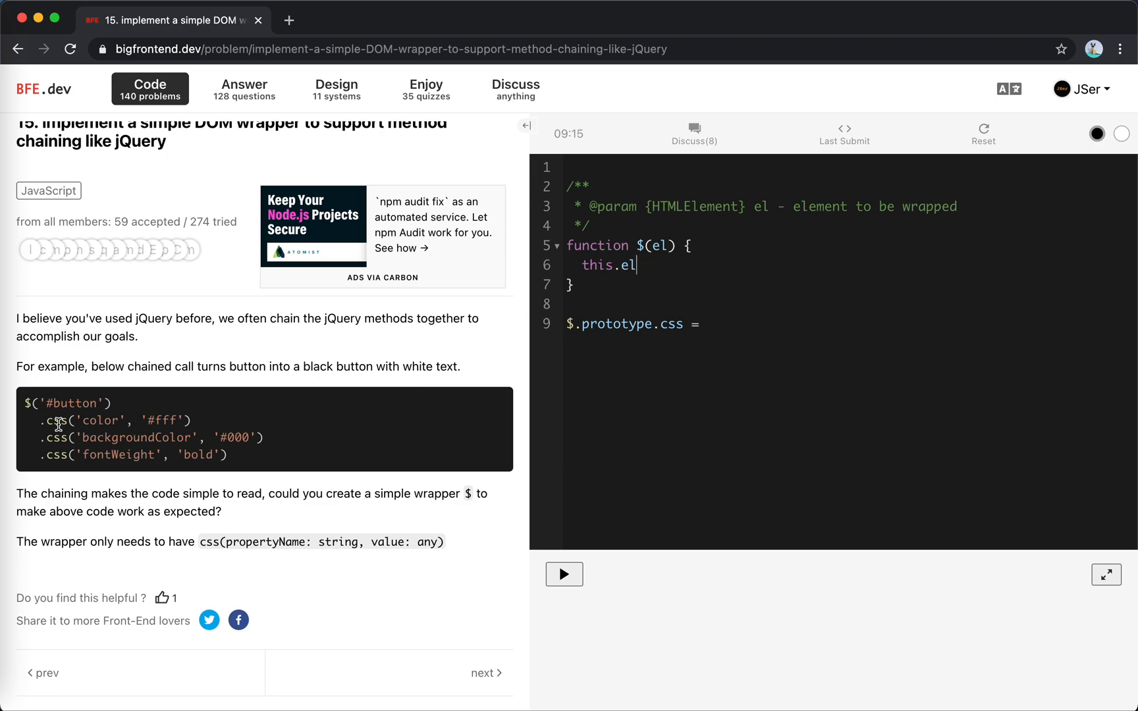
pyautogui.moveTo(77, 403)
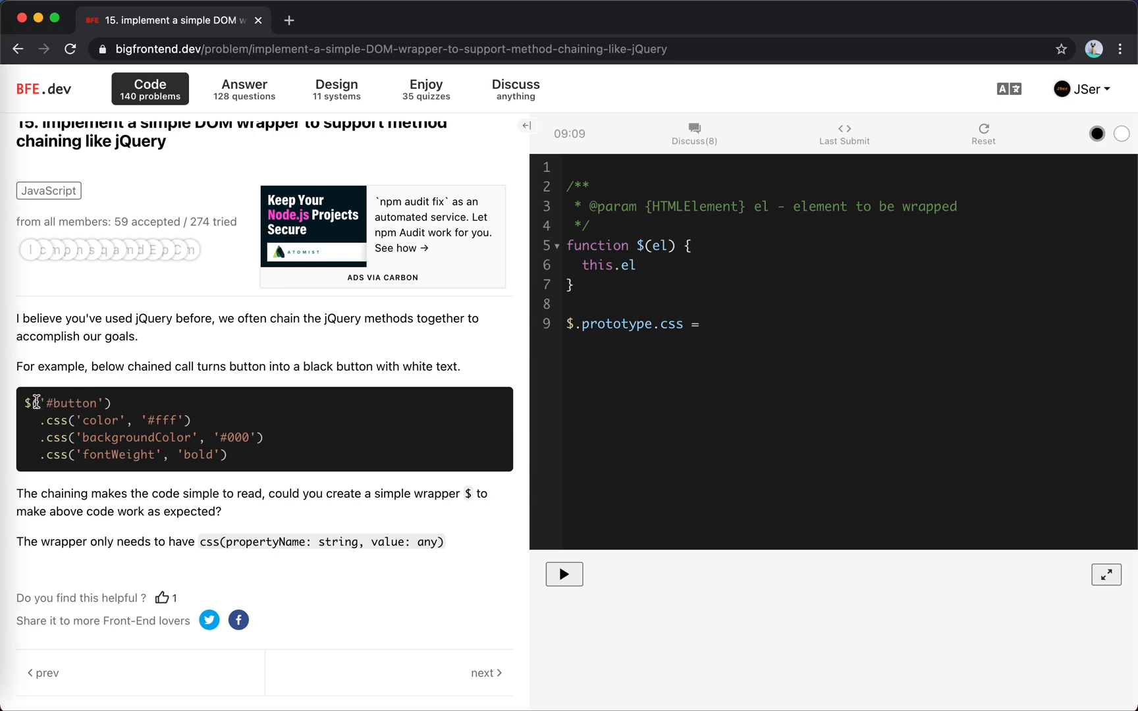
# Give css the parameters (propertyName, value) and begin its function body
pyautogui.doubleClick(62, 403)
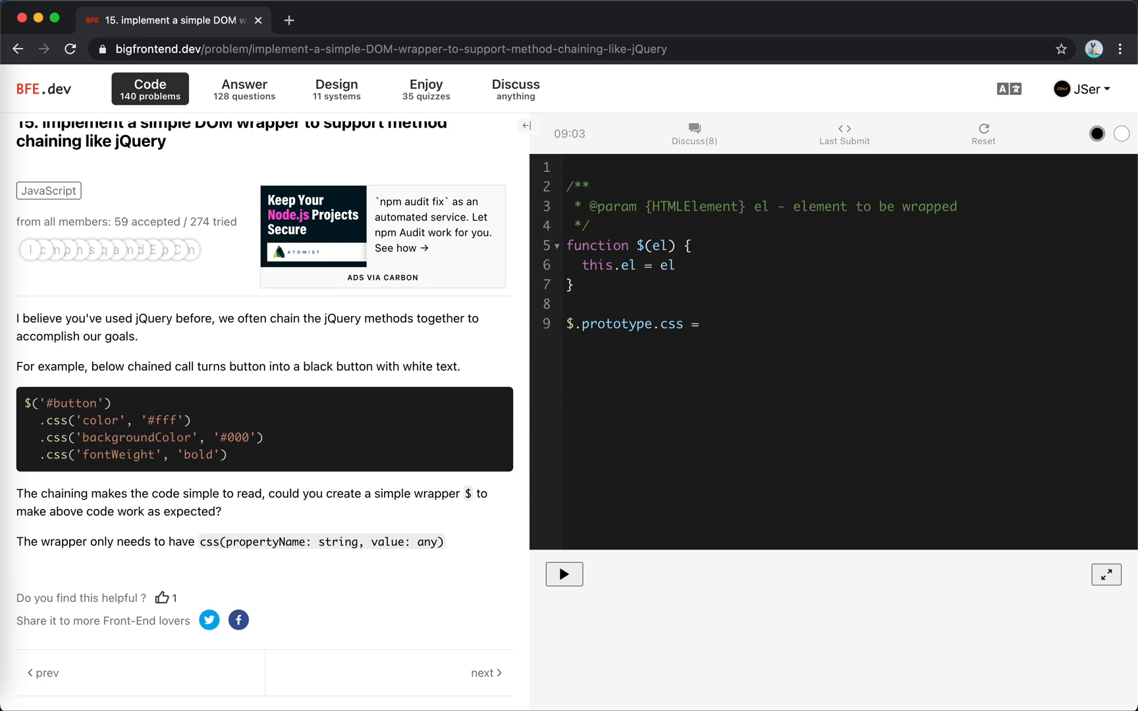
pyautogui.click(675, 324)
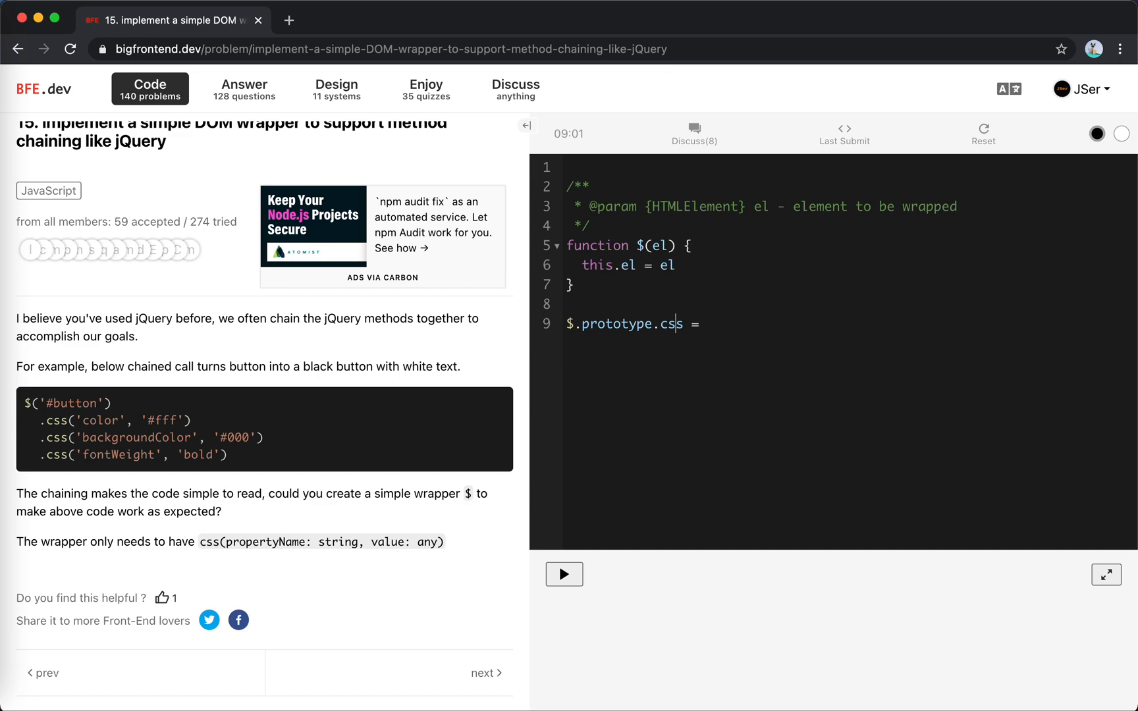
pyautogui.click(708, 323)
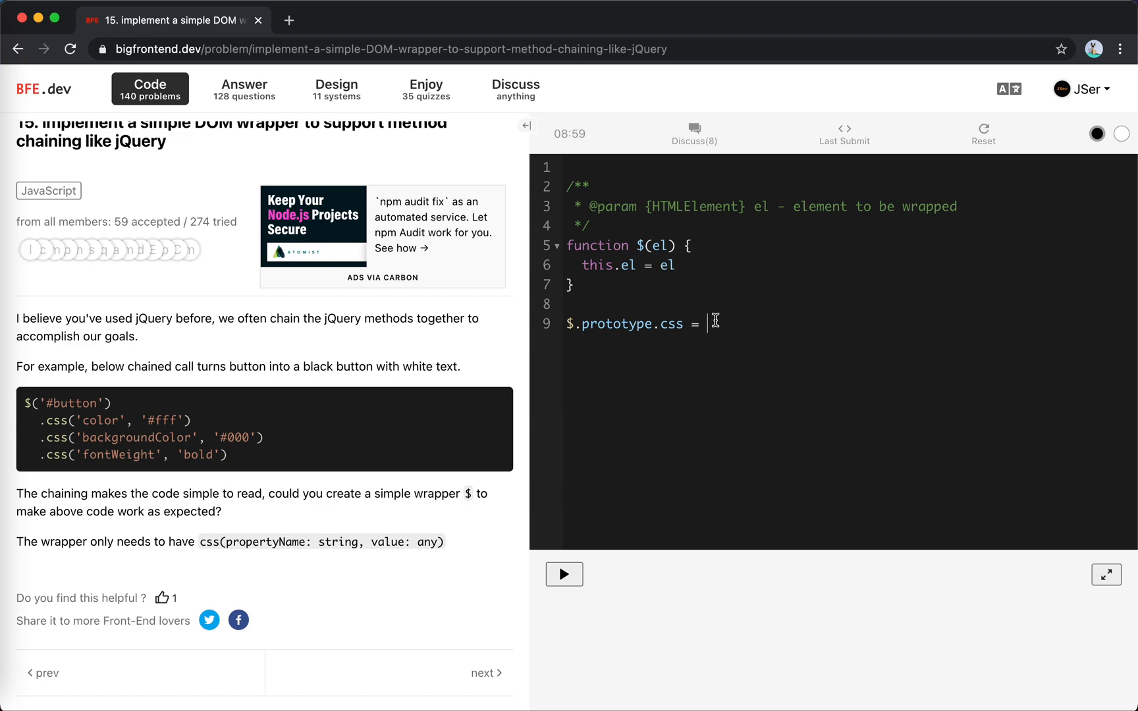
pyautogui.write('(pr')
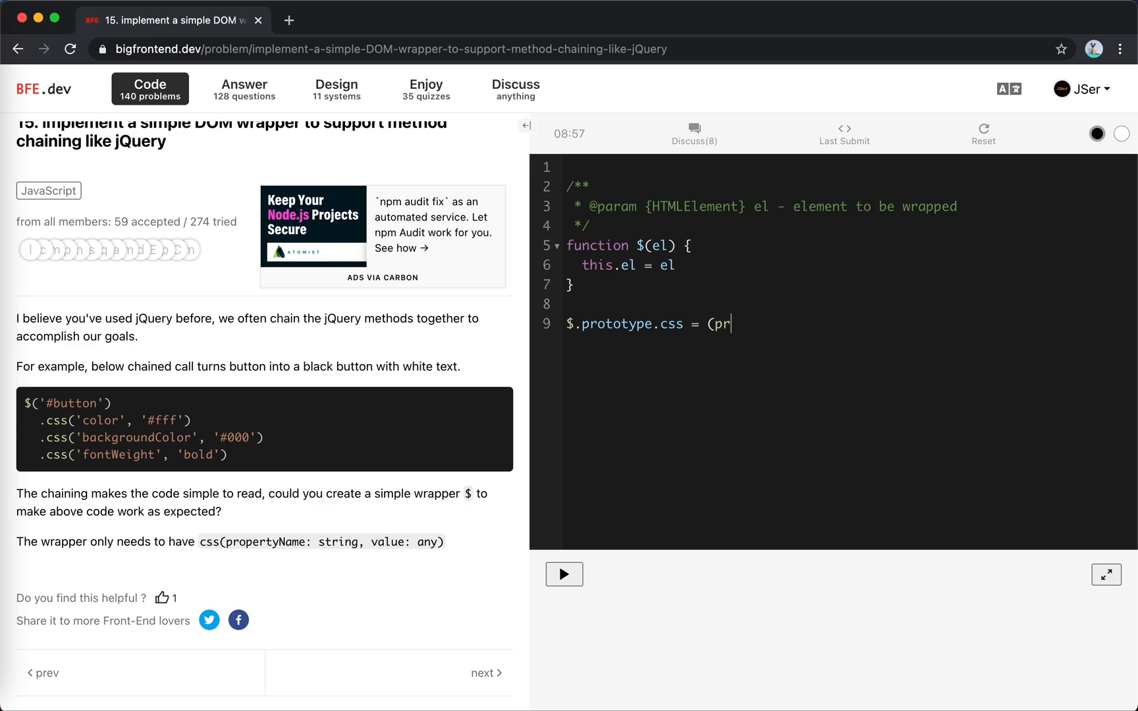
pyautogui.write('opertyName,')
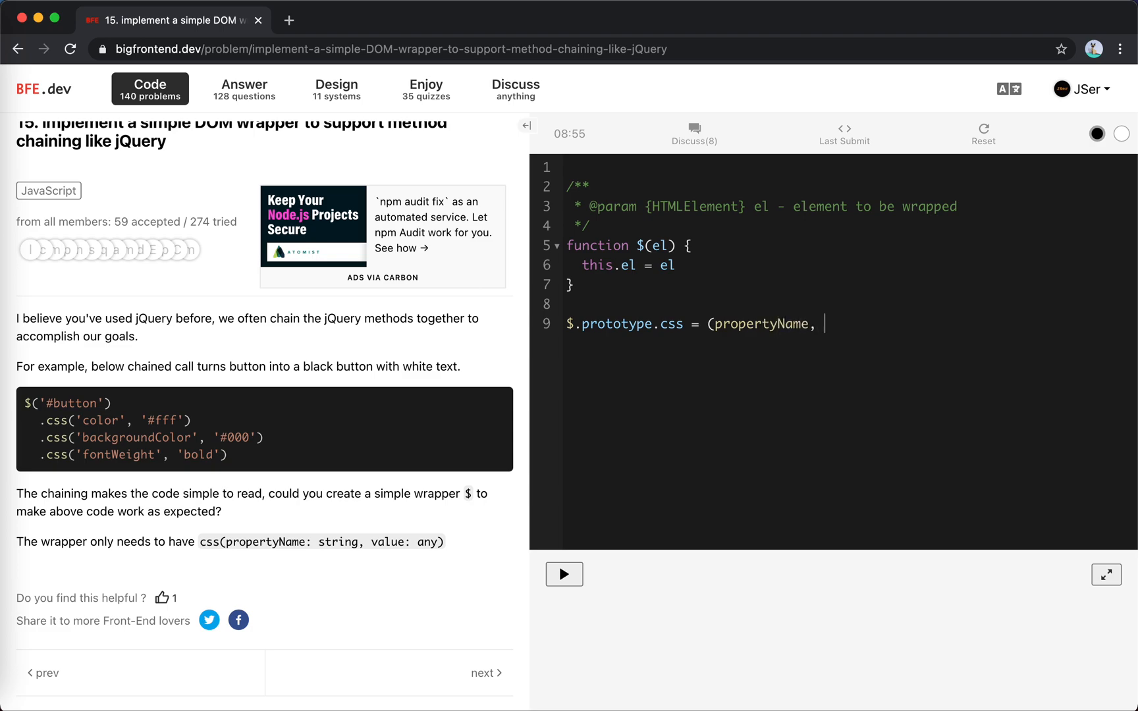
pyautogui.write('value)')
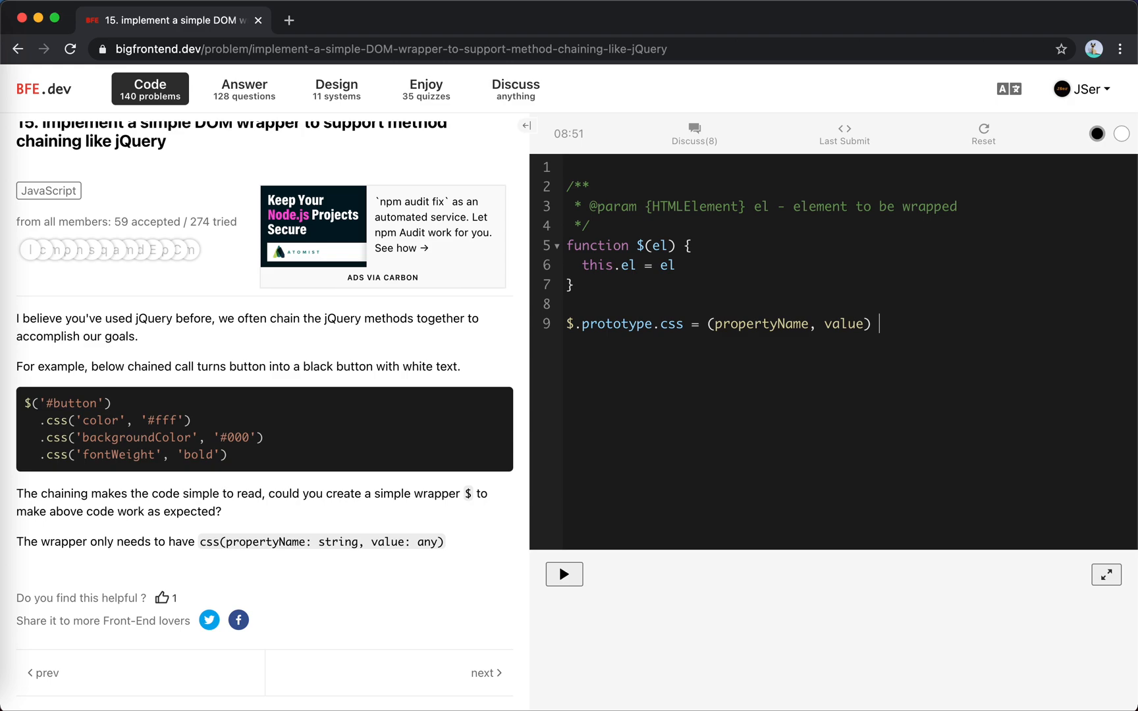
pyautogui.write('function')
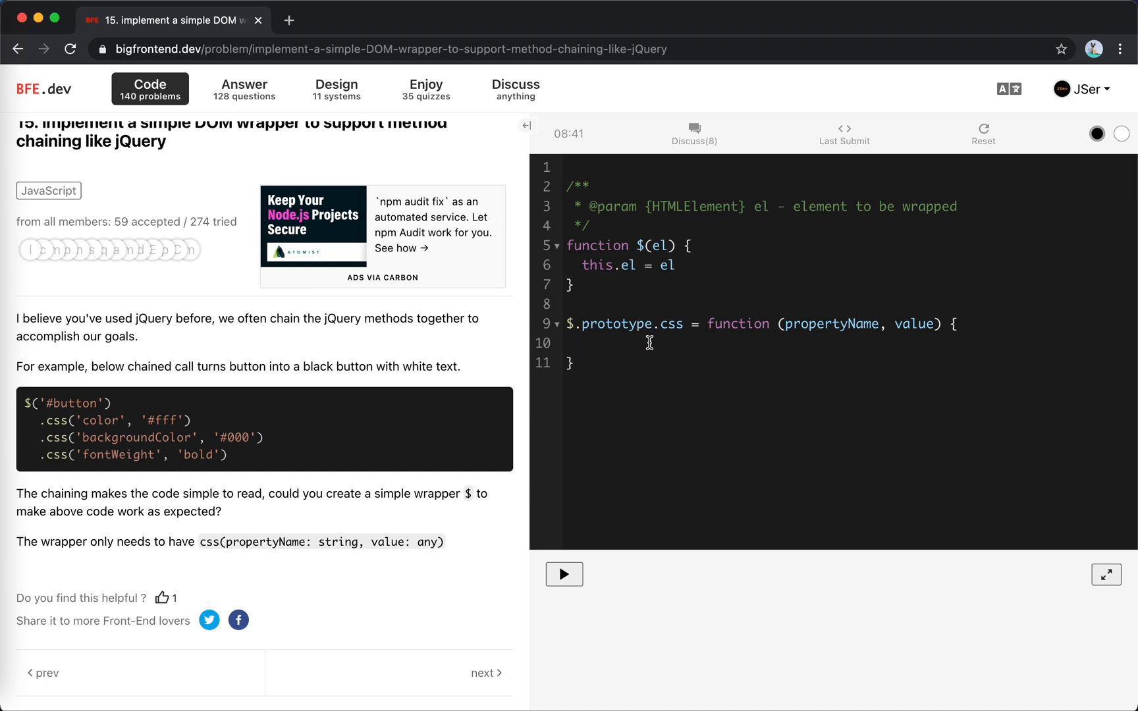
# Make css call this.el.setAttribute(propertyName, value) and return this, then run the tests
pyautogui.write('thi')
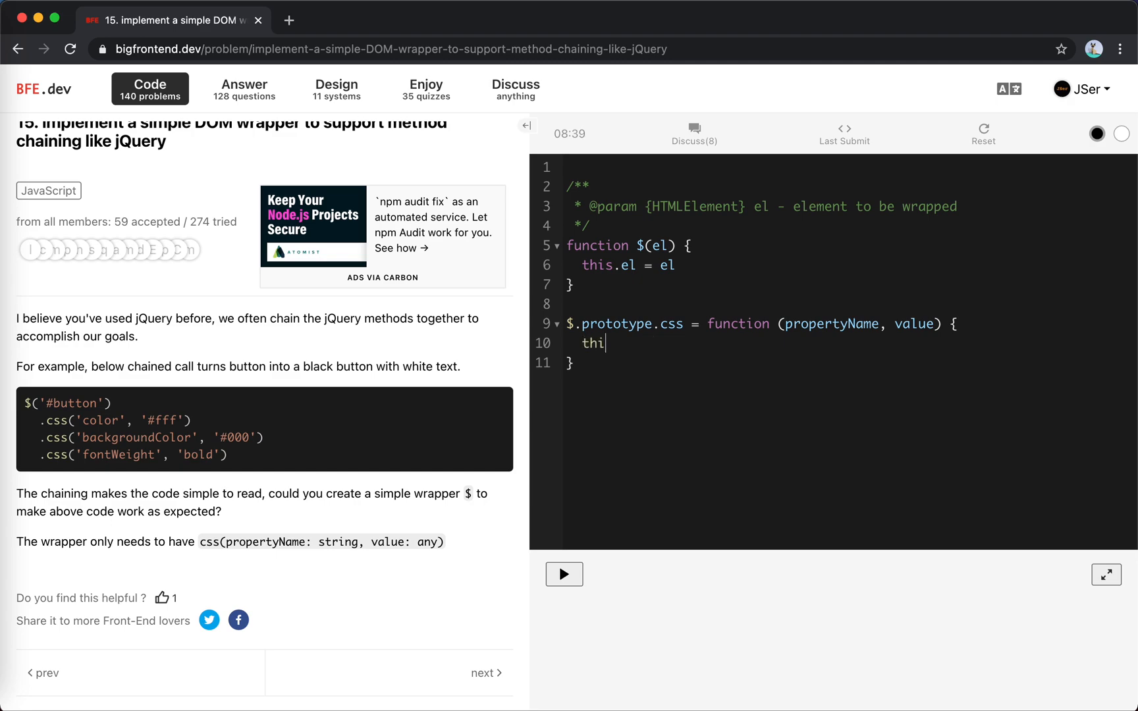
pyautogui.write('s.el.')
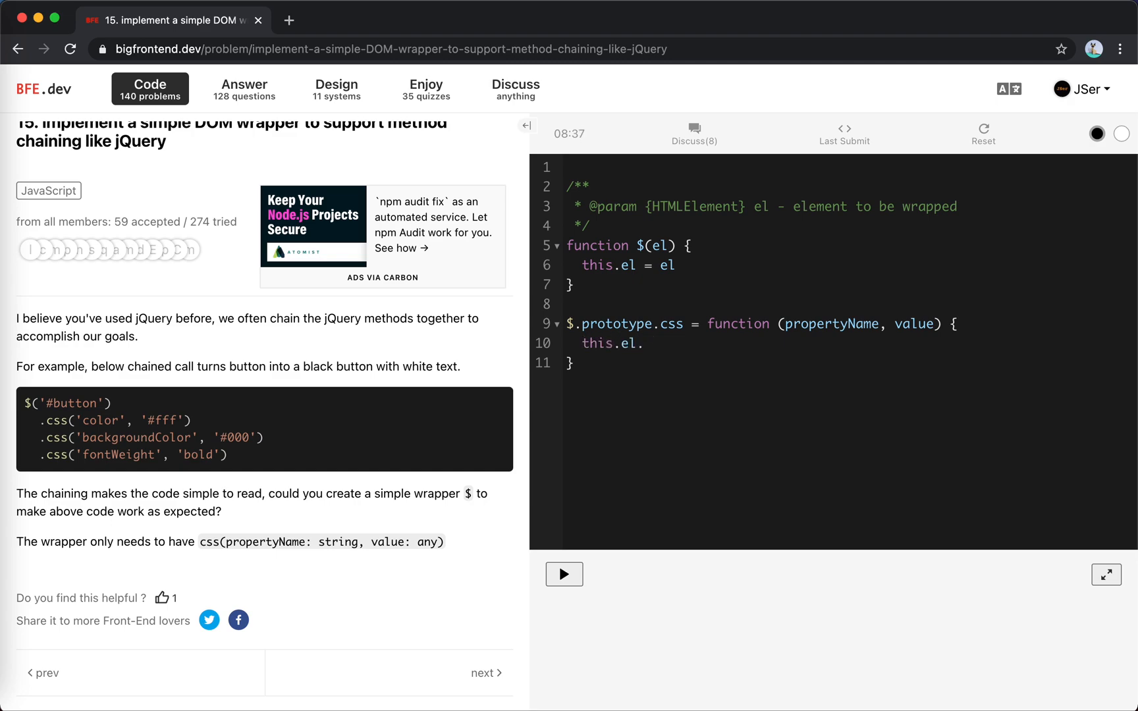
pyautogui.write('se')
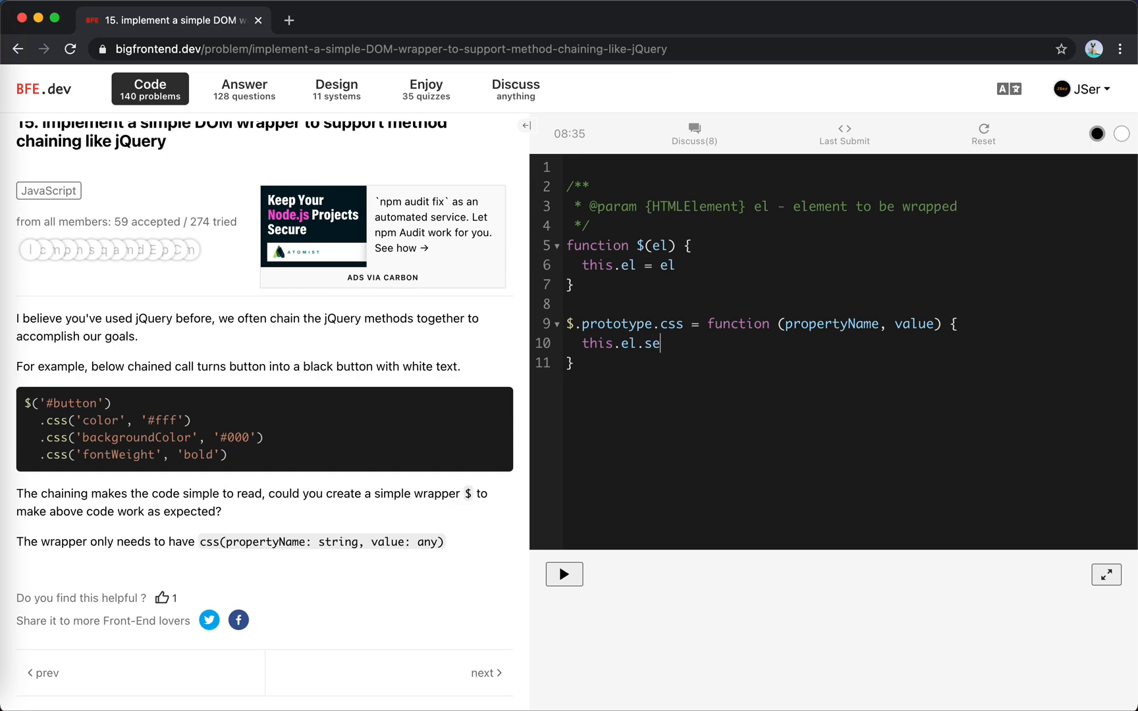
pyautogui.write('tAttri')
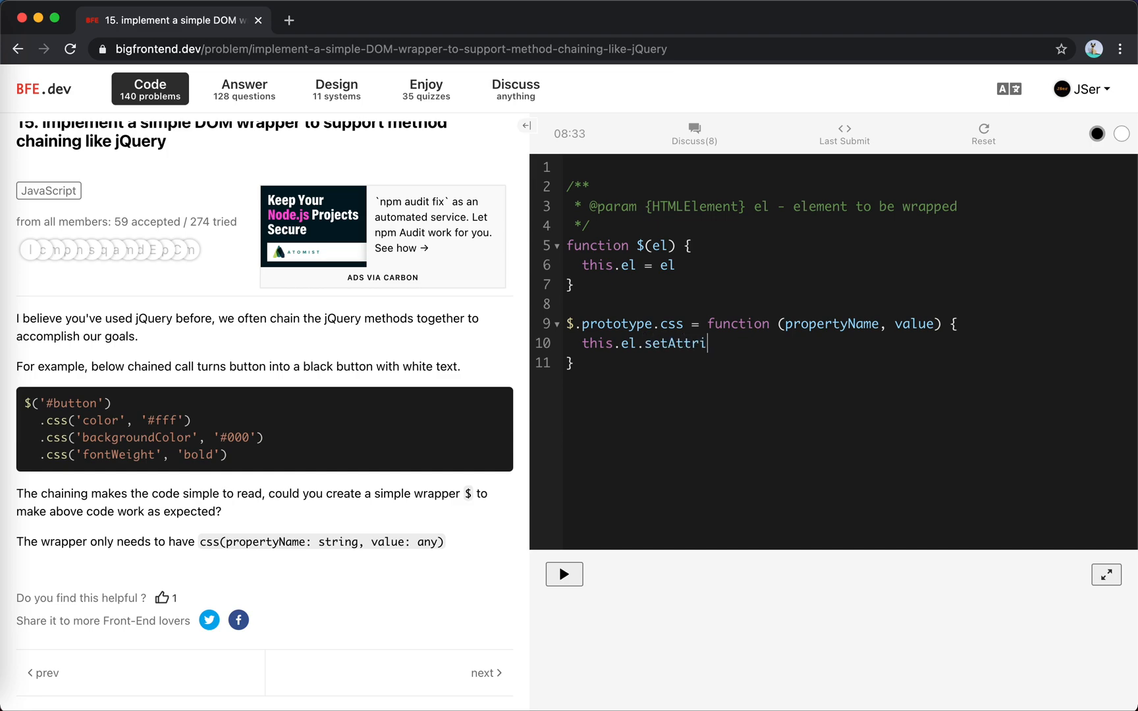
pyautogui.write('bute(protp')
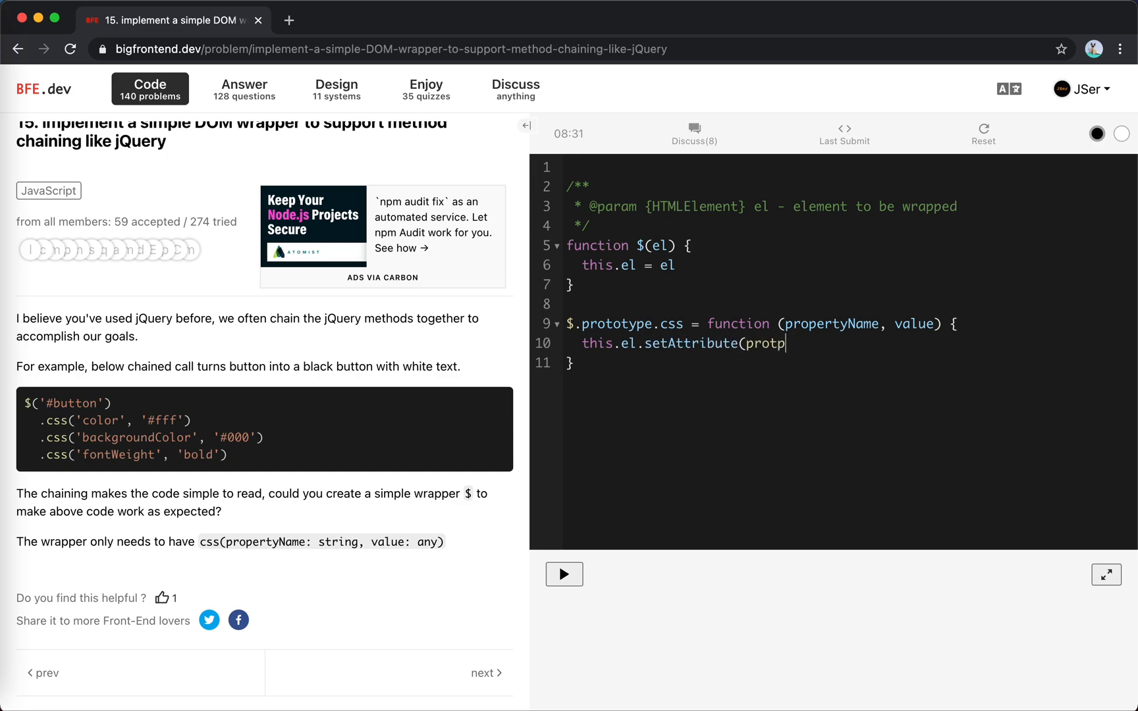
pyautogui.write('ropertyN')
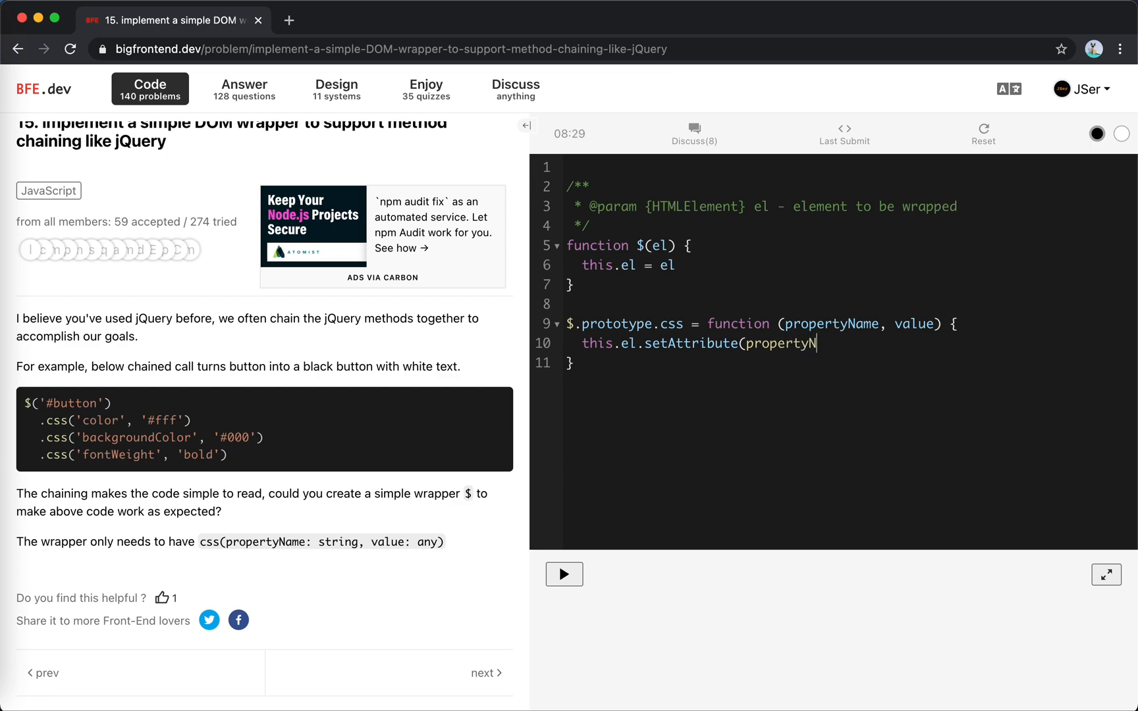
pyautogui.write('ame,')
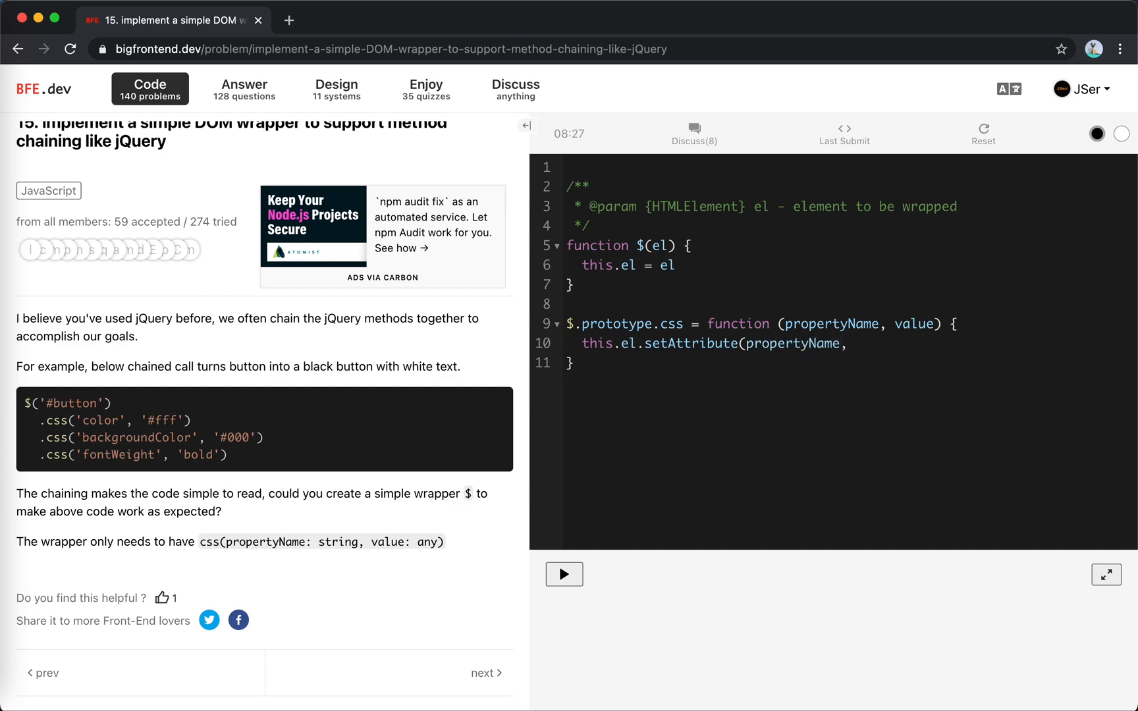
pyautogui.write('value)')
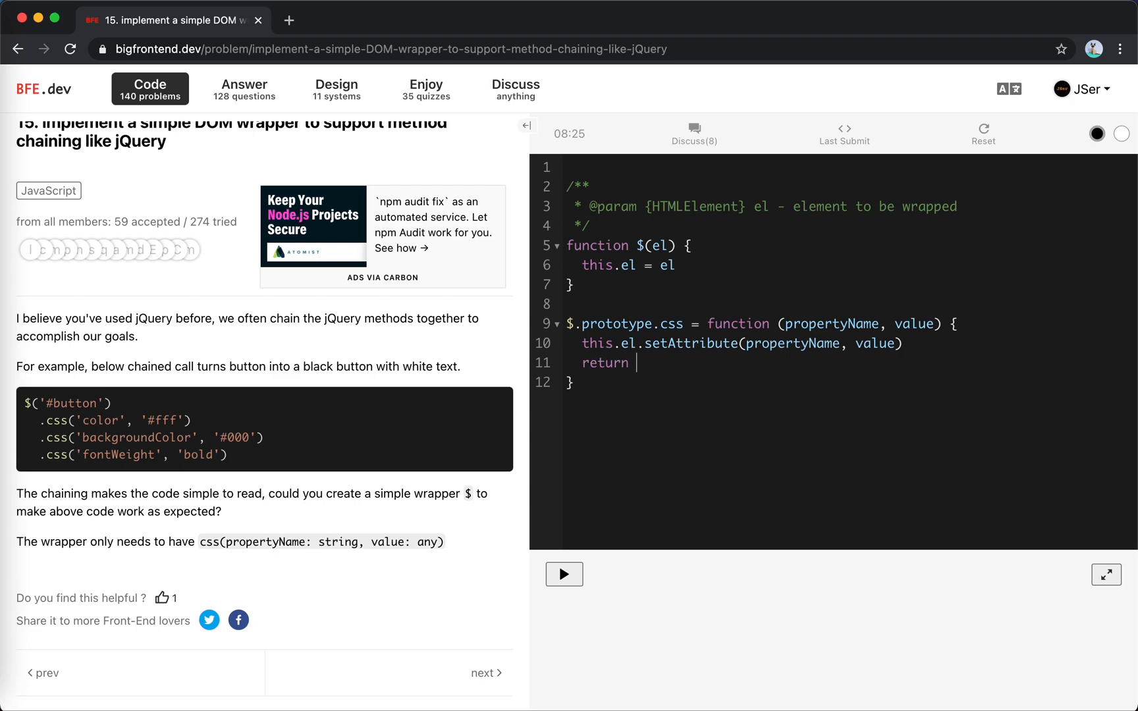
pyautogui.write('this')
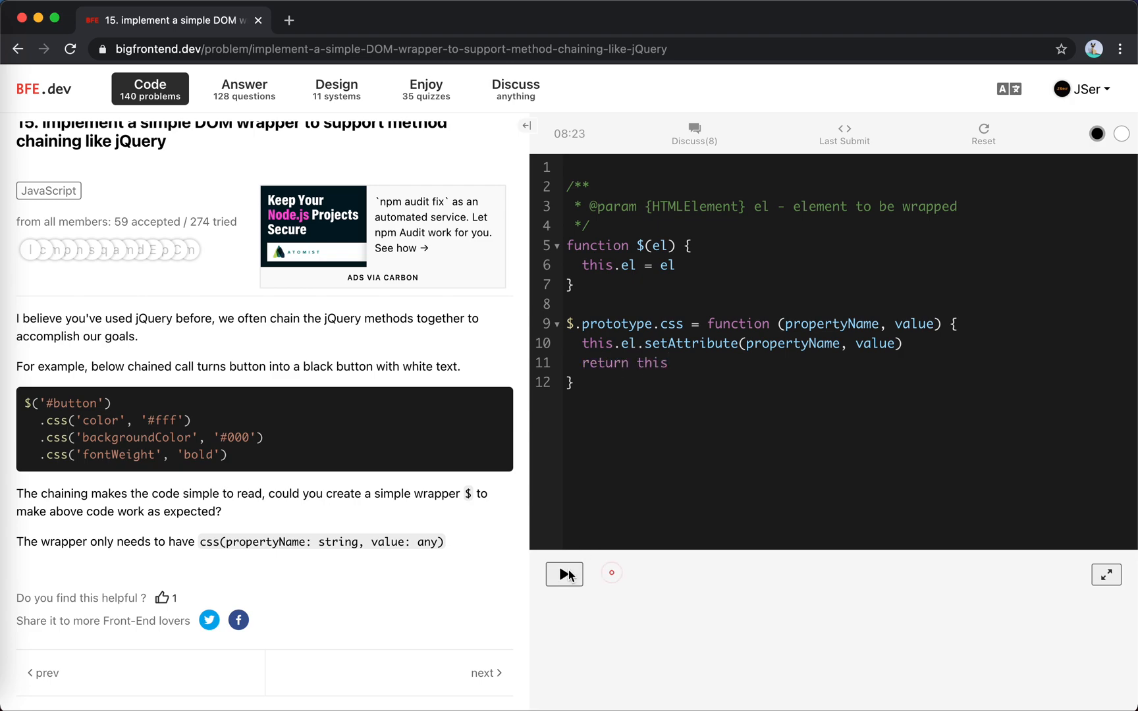
pyautogui.click(564, 574)
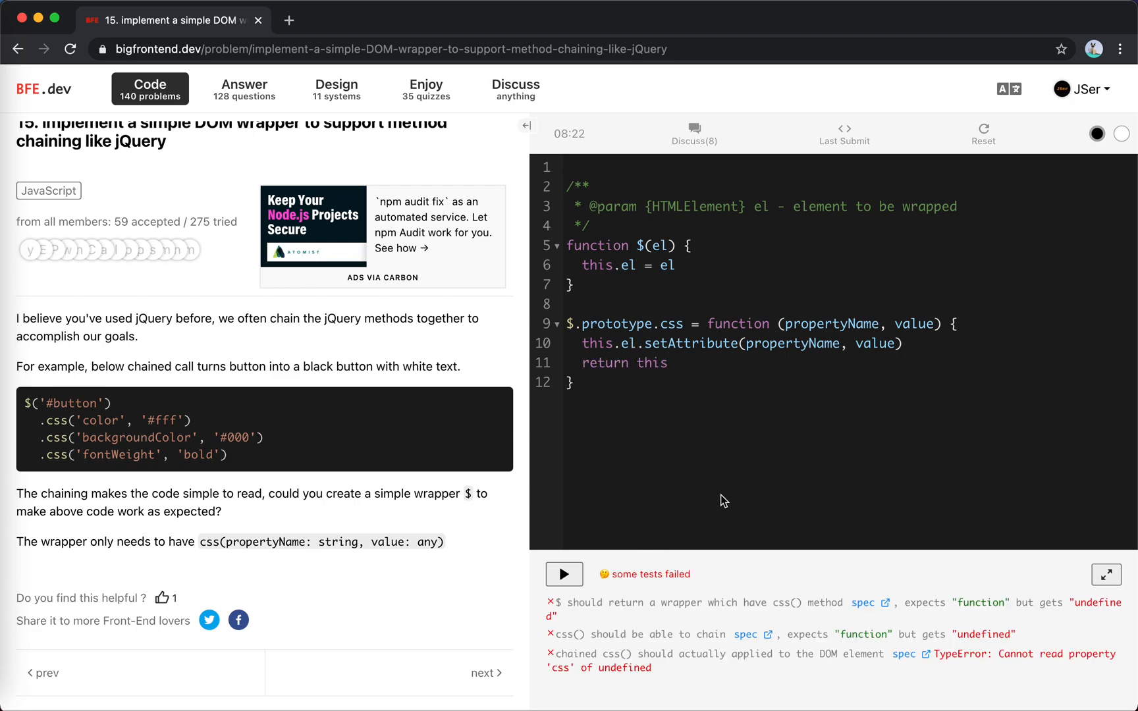
pyautogui.moveTo(721, 615)
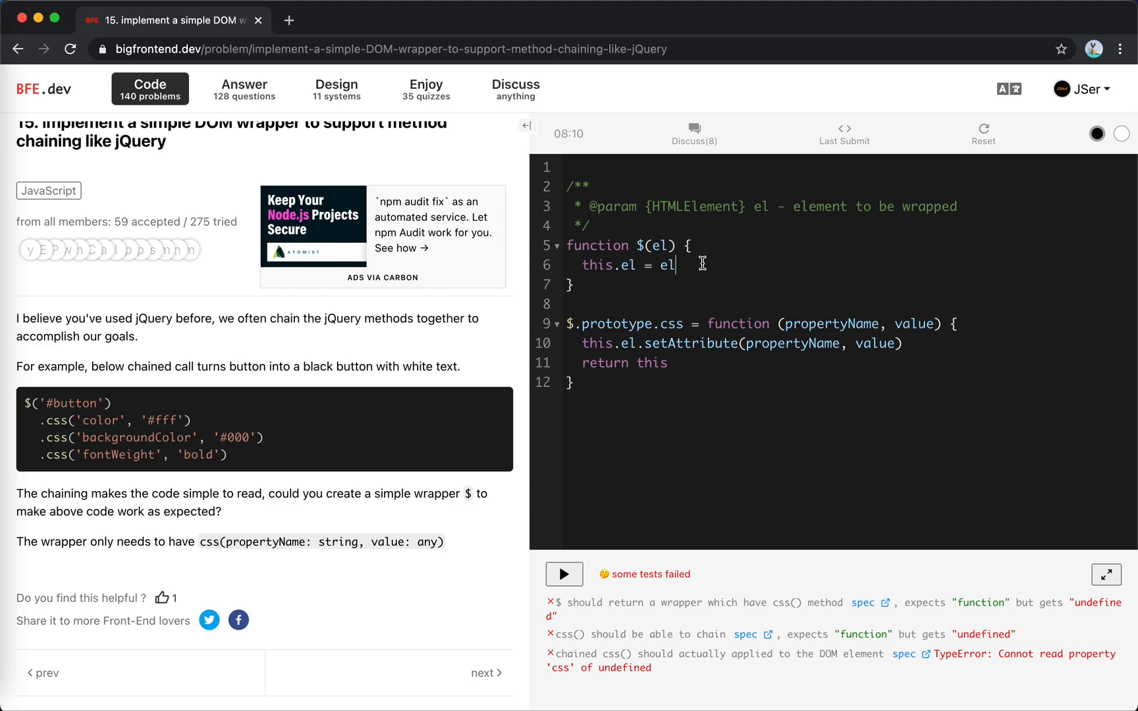
pyautogui.press('enter')
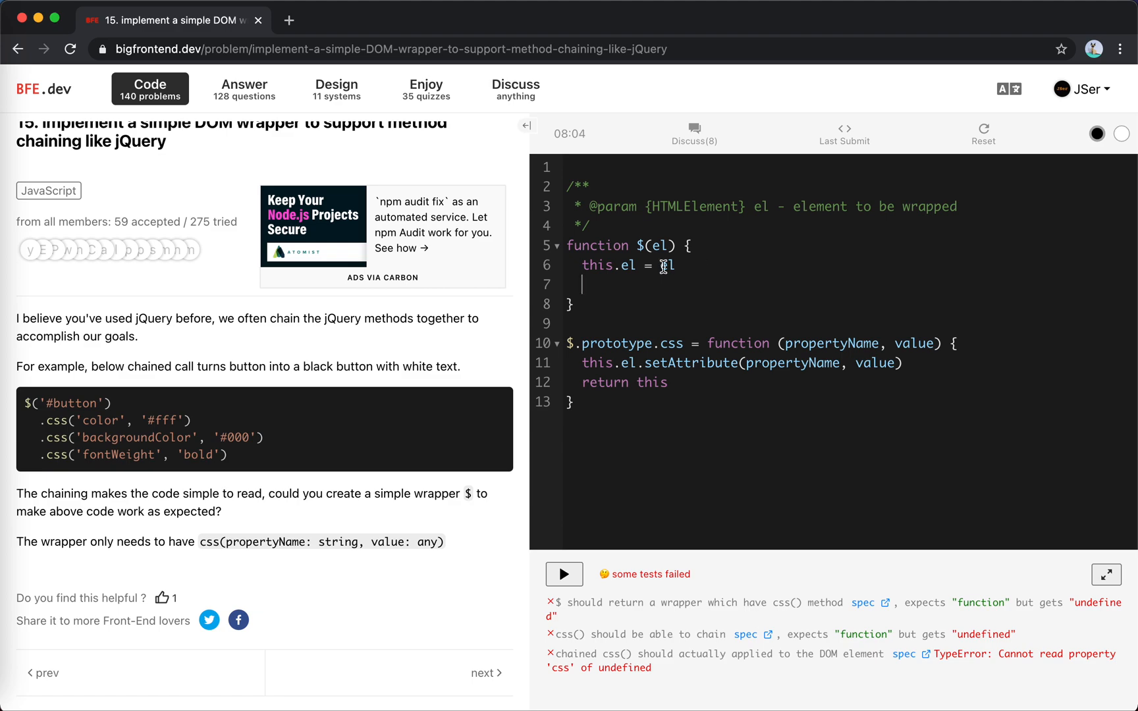
pyautogui.press('Backspace')
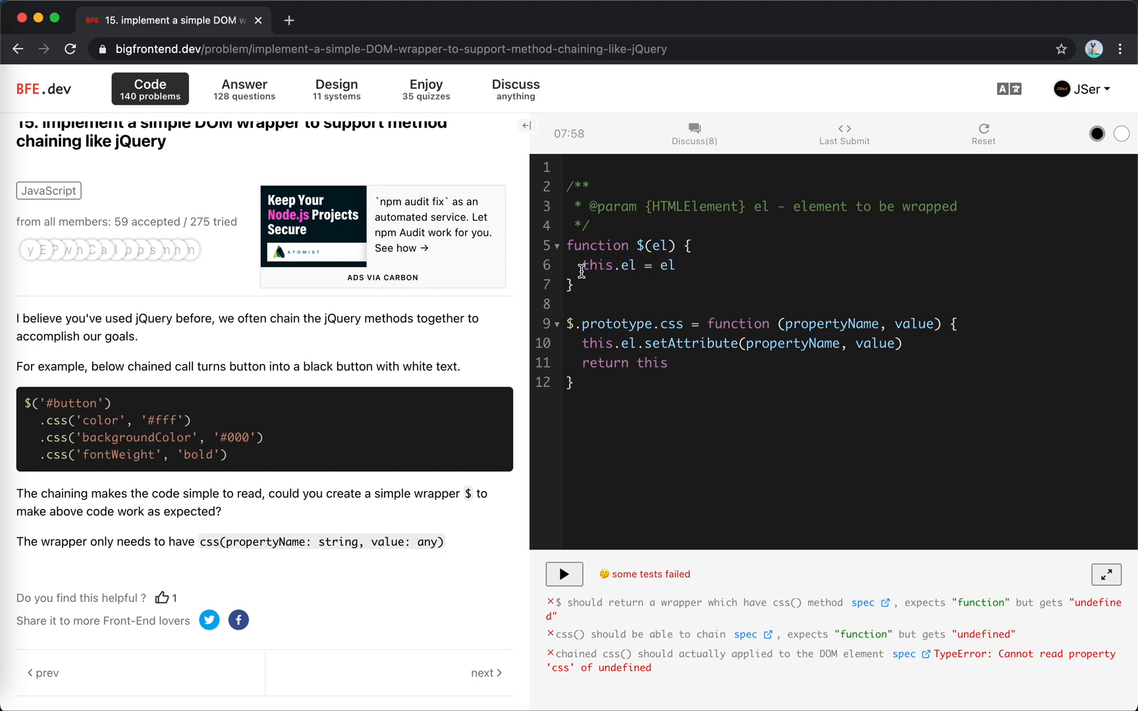
pyautogui.write('return ne')
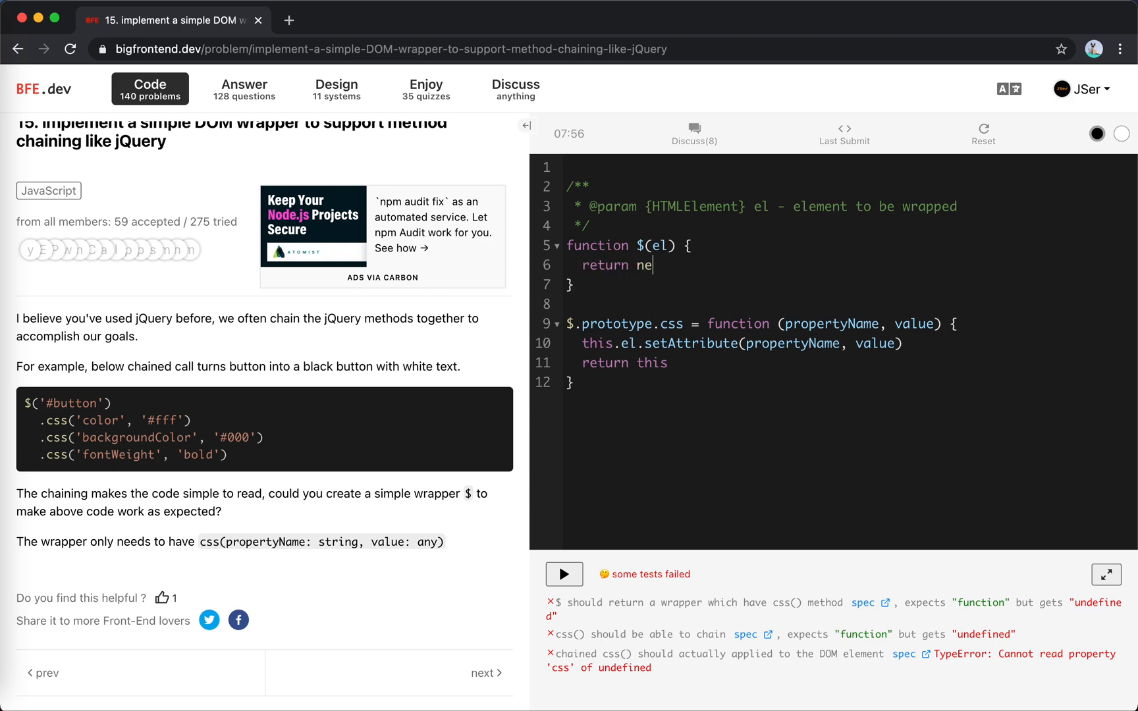
# Make $ return new Wrapper(el) and declare class Wrapper
pyautogui.write('w')
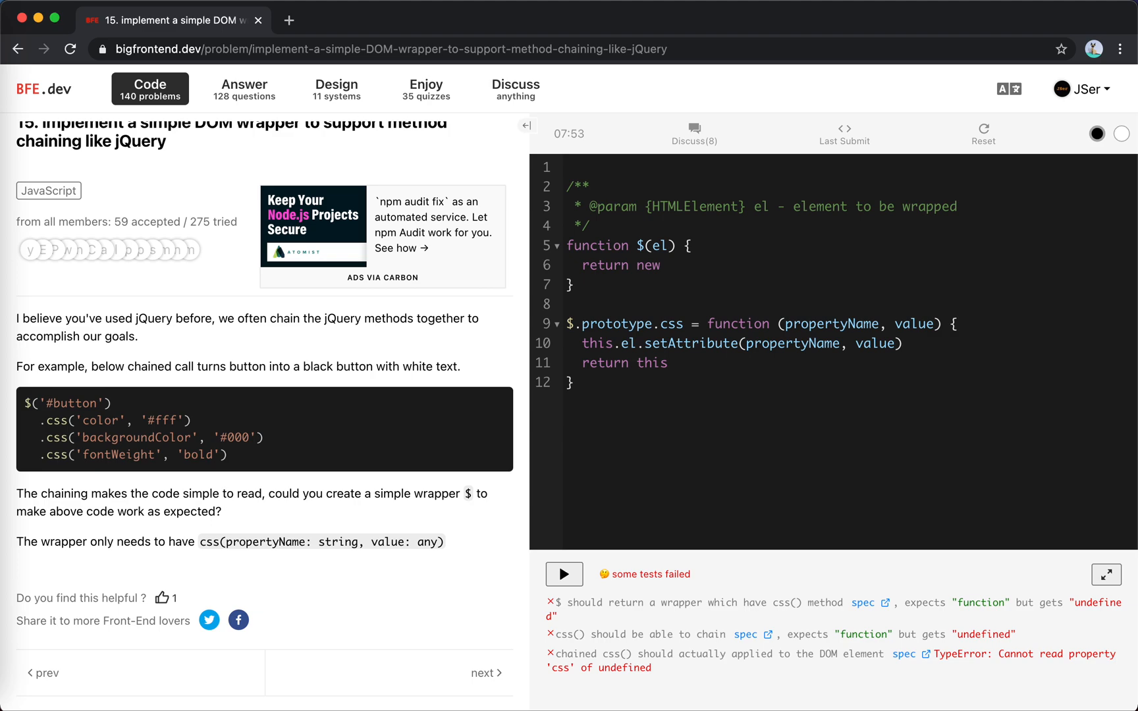
pyautogui.write('Wrapper')
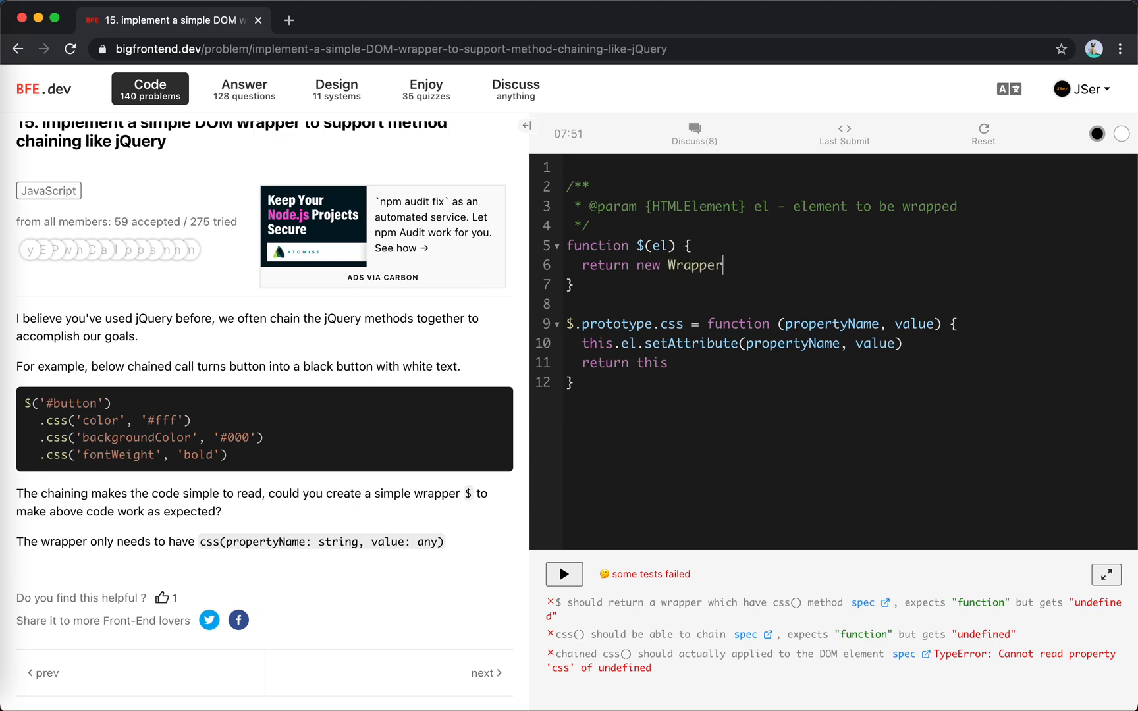
pyautogui.write('(el)')
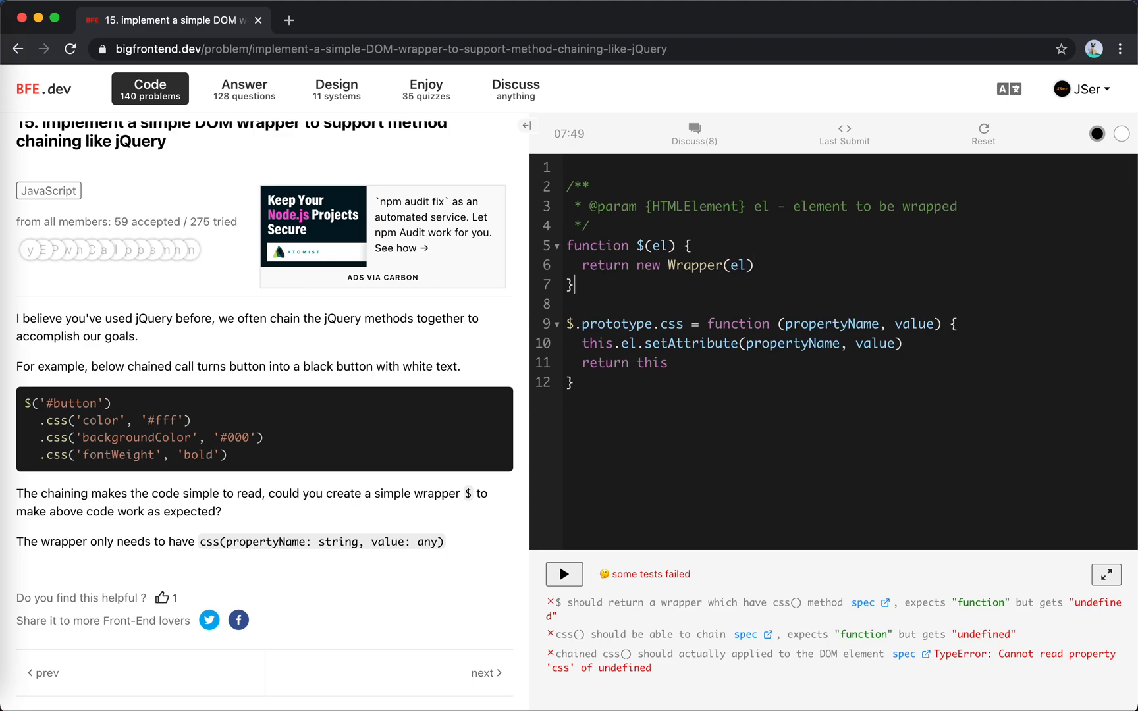
pyautogui.write('class')
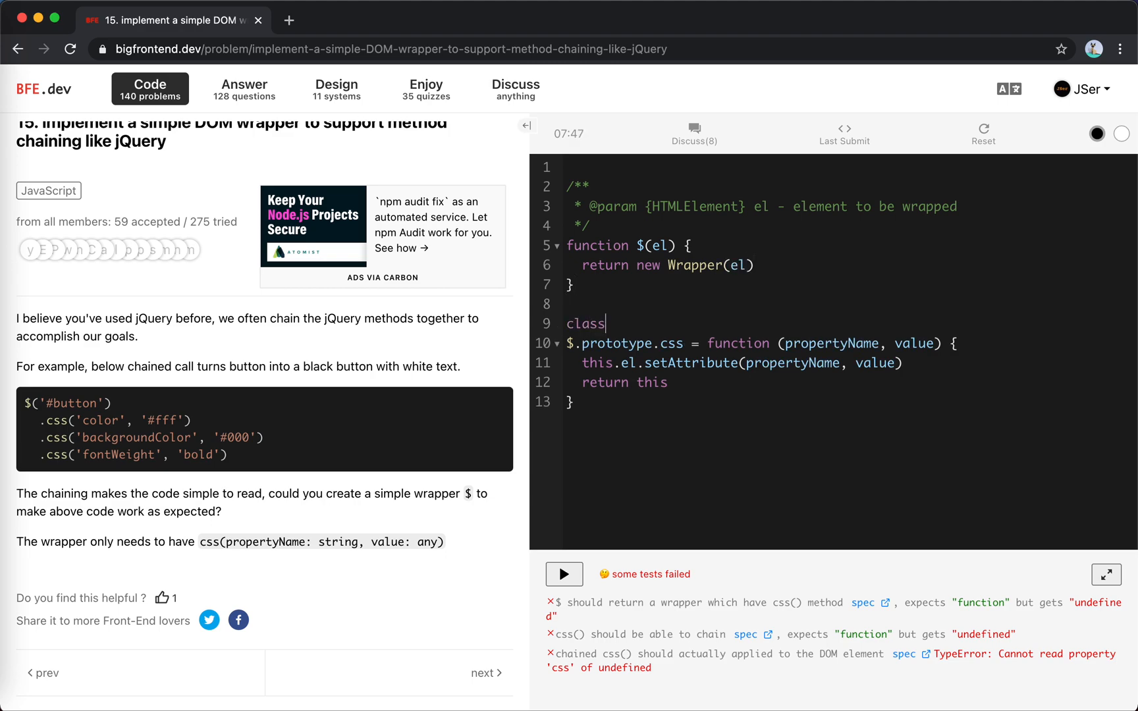
pyautogui.write('Wrapper {')
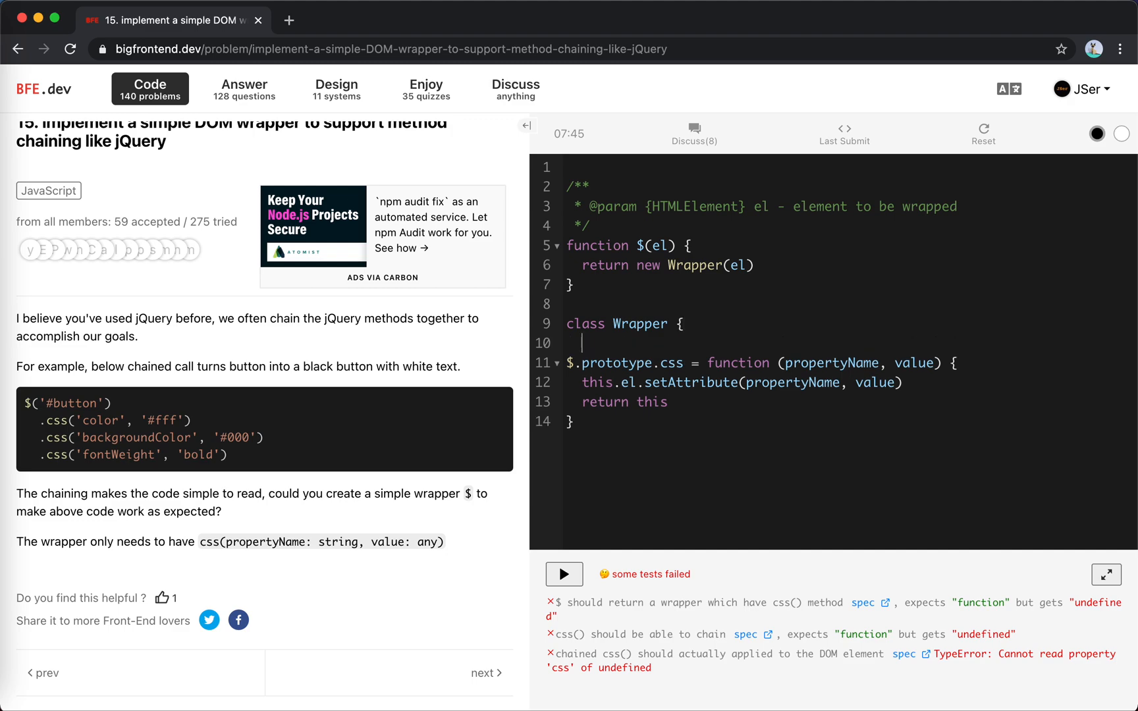
# Add constructor(el) storing el and move the chainable css method into the class
pyautogui.write('constructor')
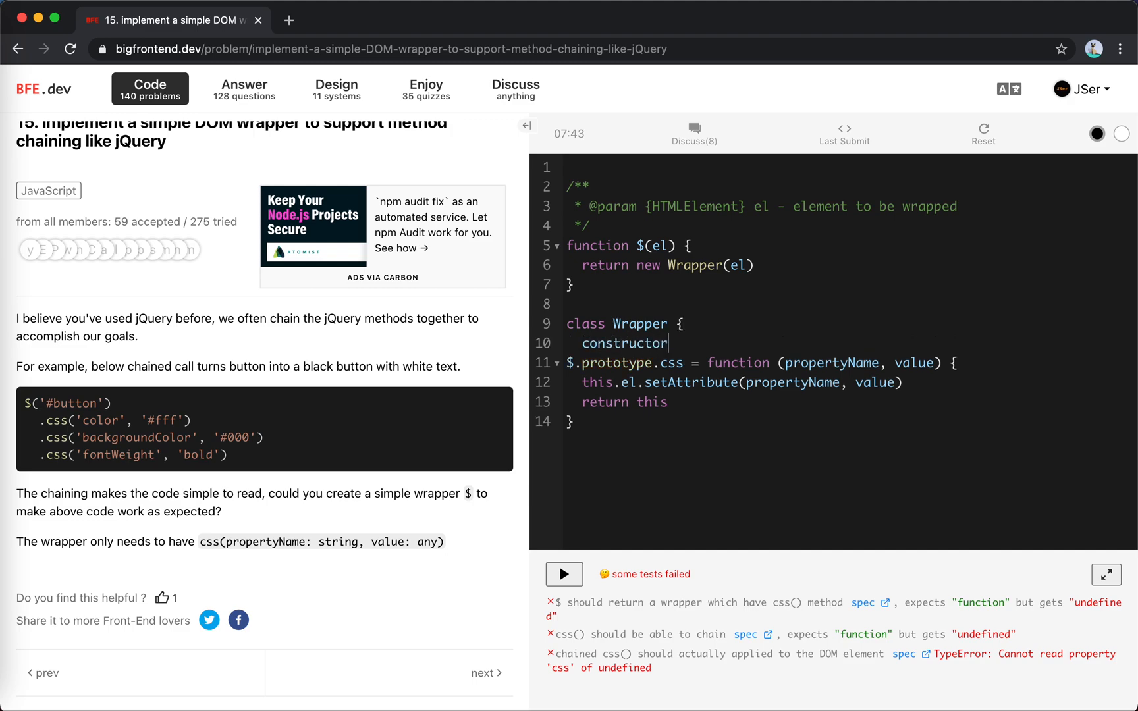
pyautogui.write('(el) {')
pyautogui.write('this.el = el')
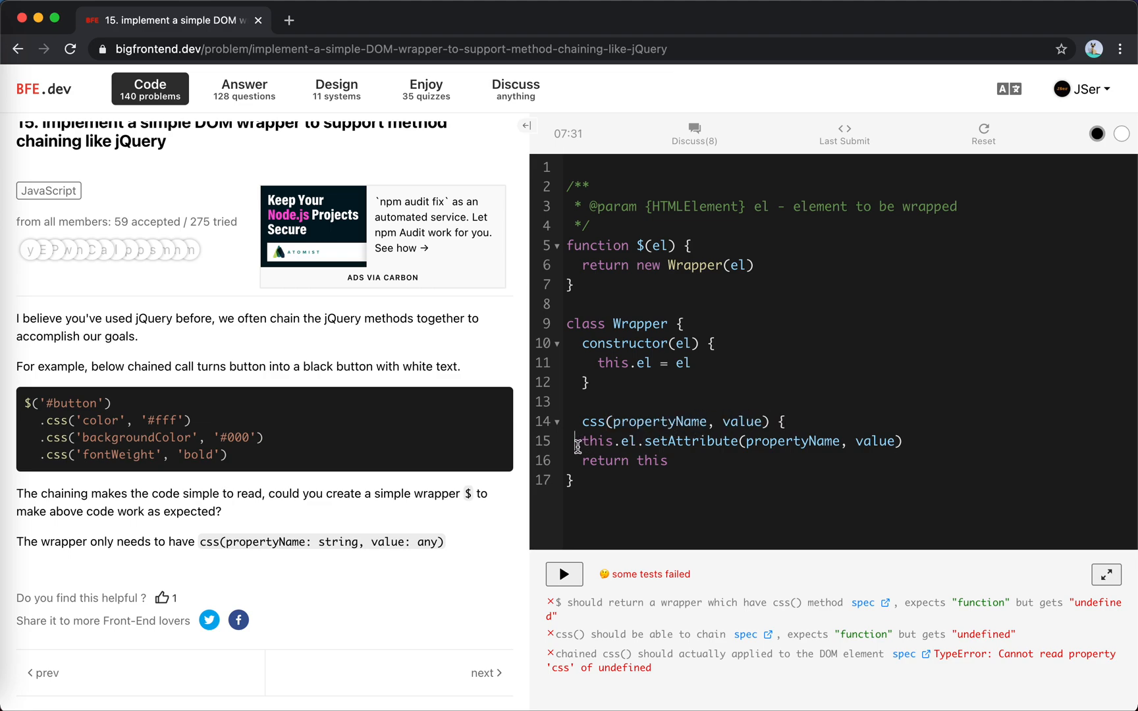
pyautogui.write('}')
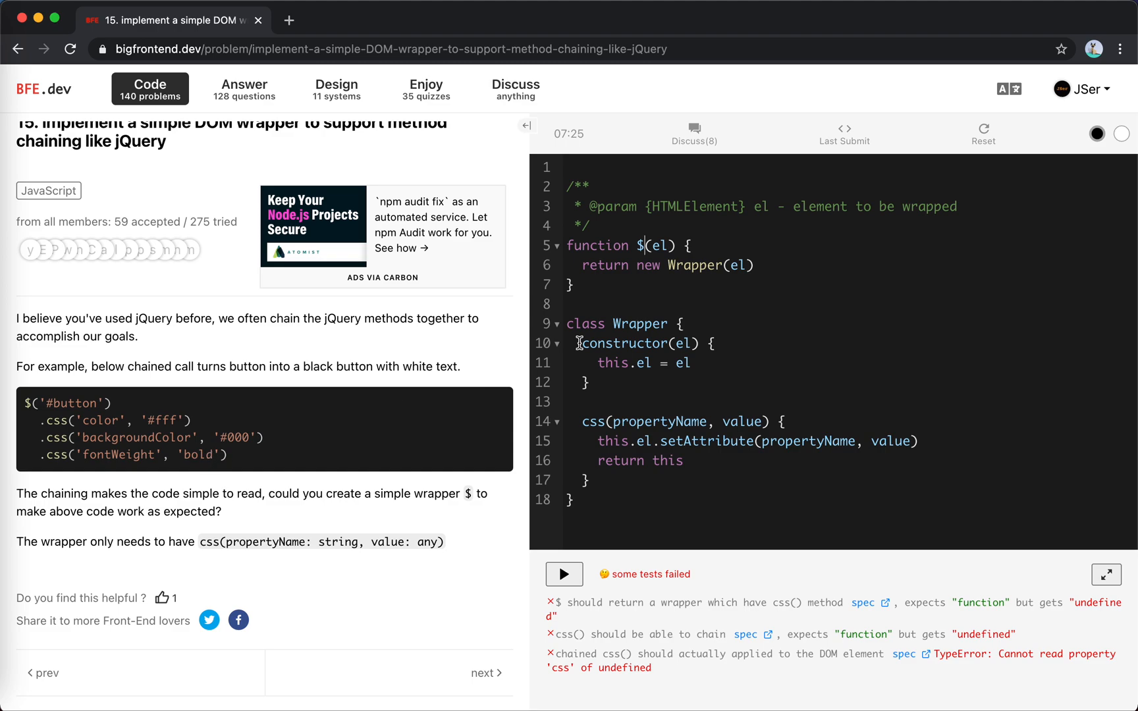
pyautogui.click(564, 574)
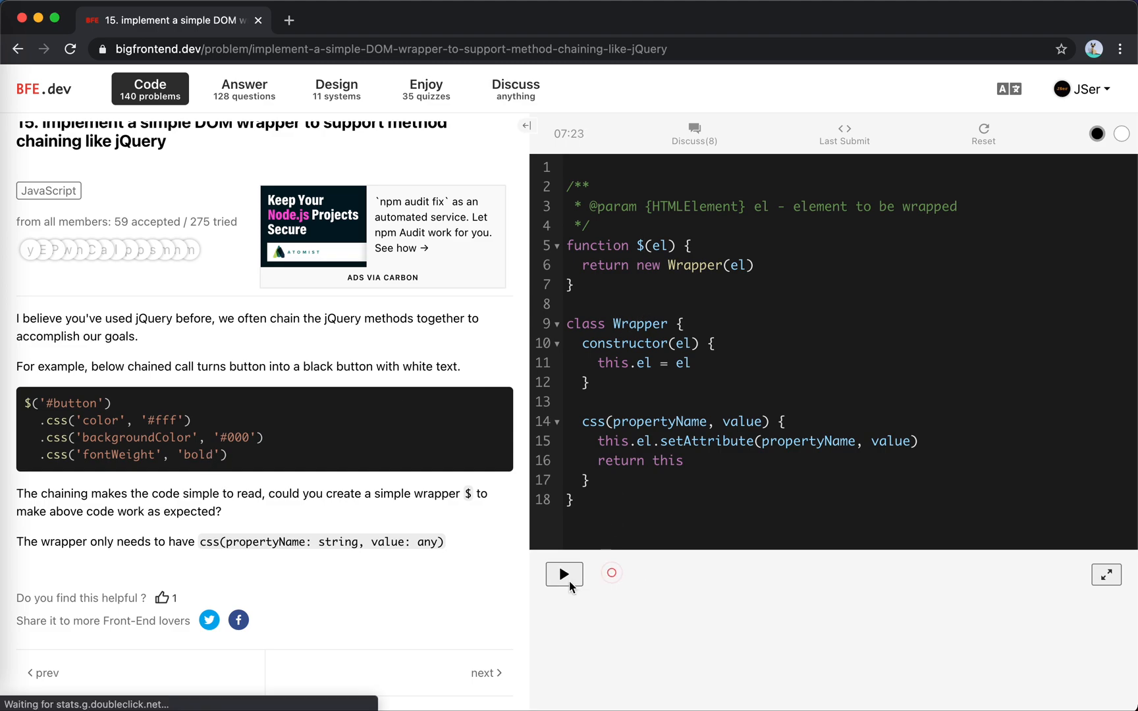
# Run the tests (two pass) and view the spec of the failing chained css test
pyautogui.click(564, 574)
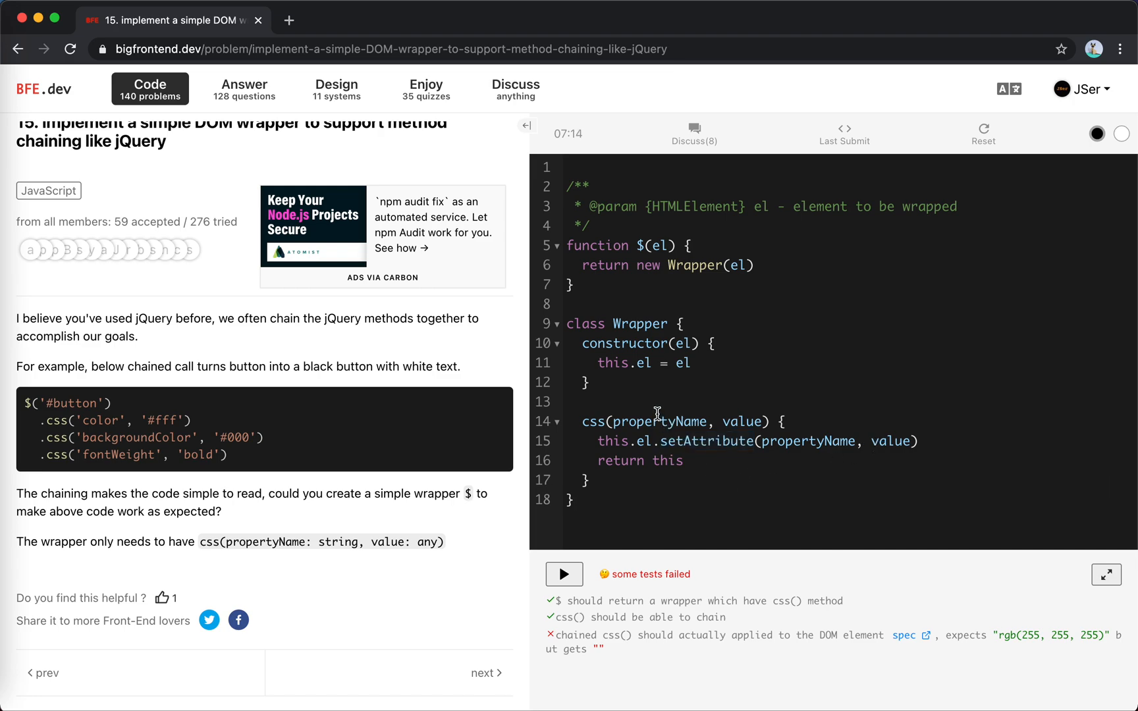
pyautogui.moveTo(697, 454)
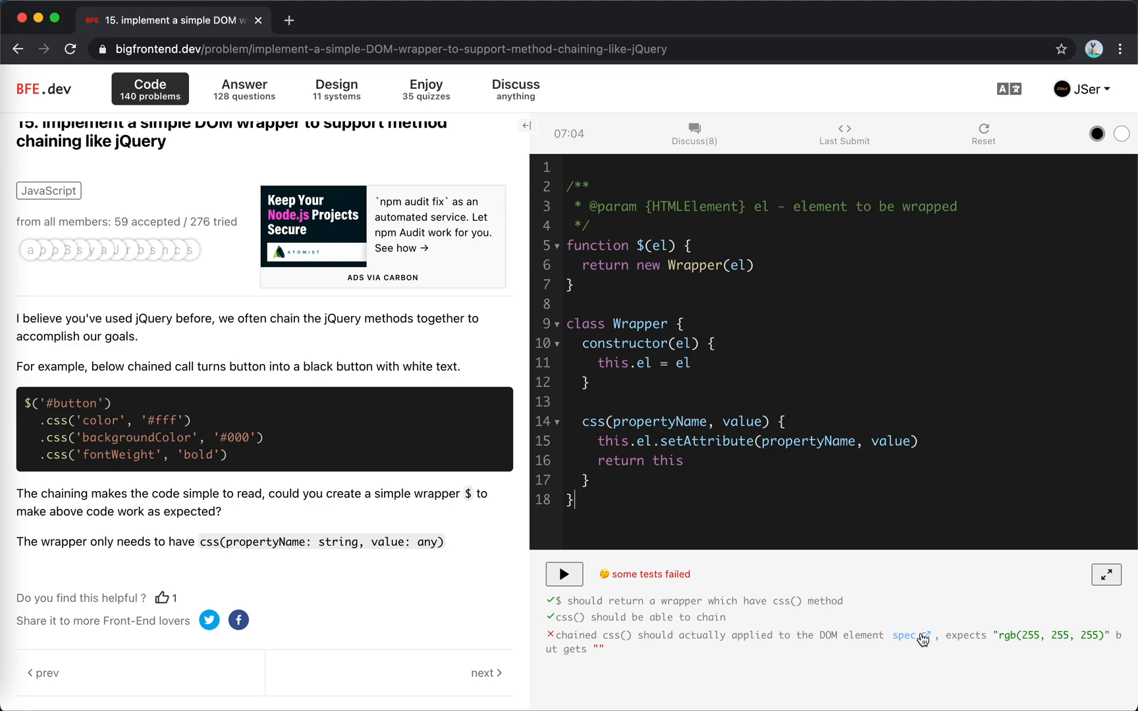
pyautogui.click(907, 635)
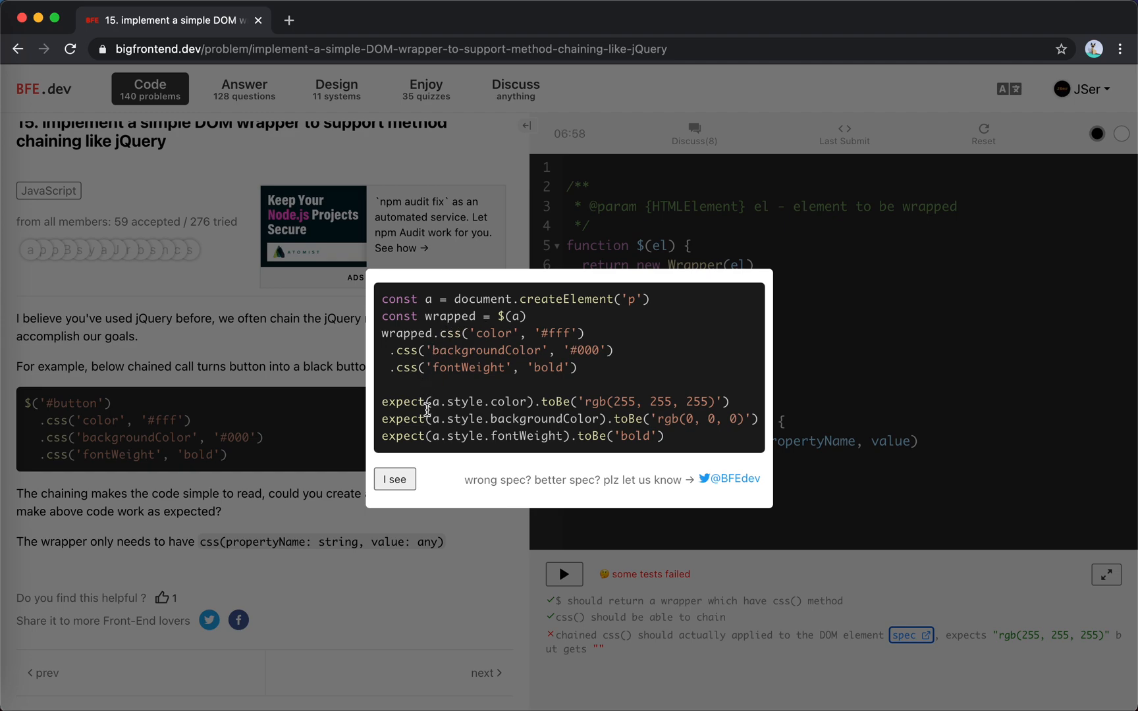
pyautogui.moveTo(479, 423)
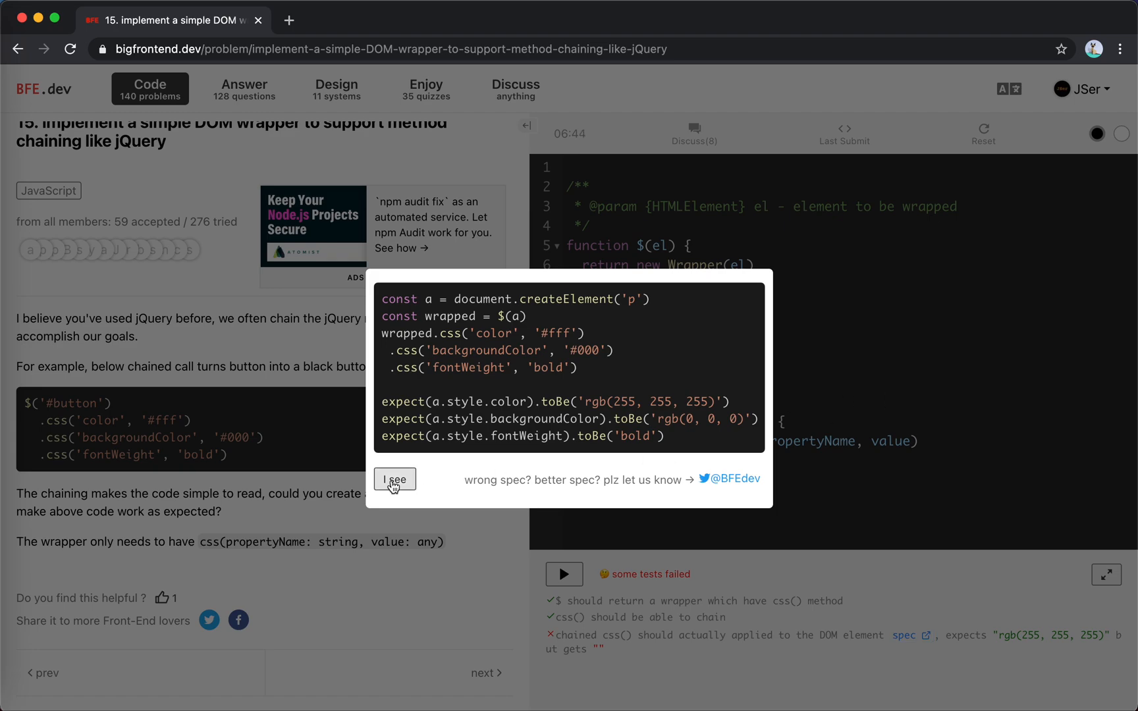
# Dismiss the spec popup to return to the code and test results
pyautogui.click(394, 479)
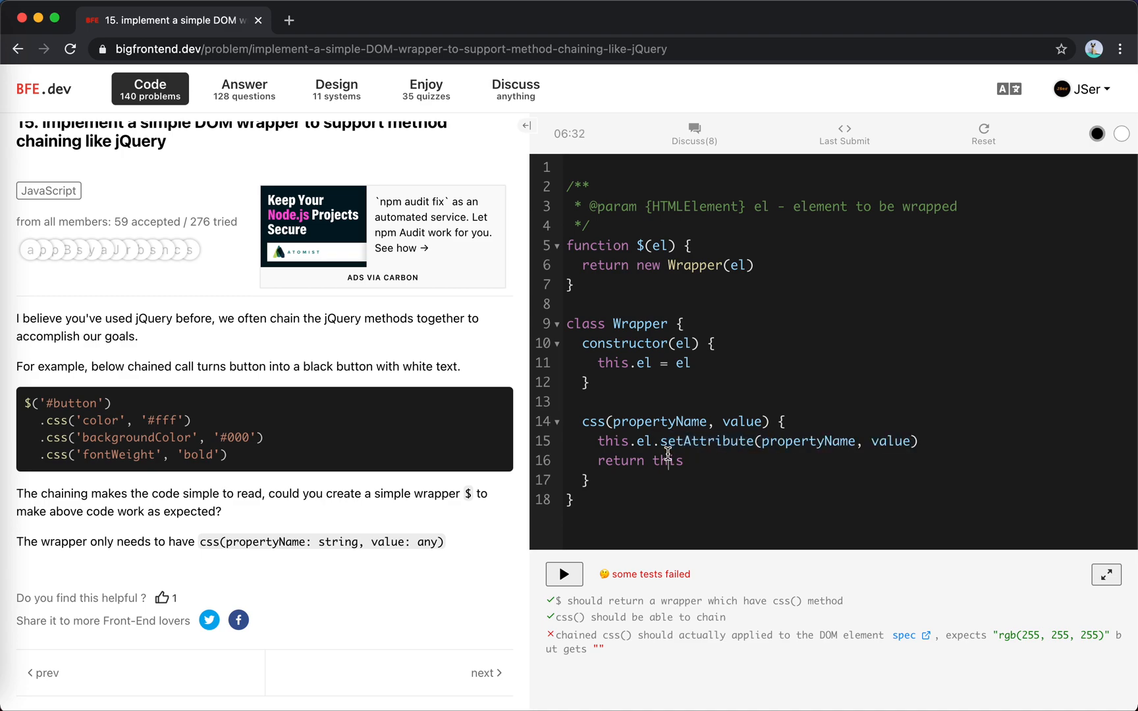
# Replace setAttribute with this.el.style[propertyName] = value and run so all three tests pass
pyautogui.doubleClick(706, 442)
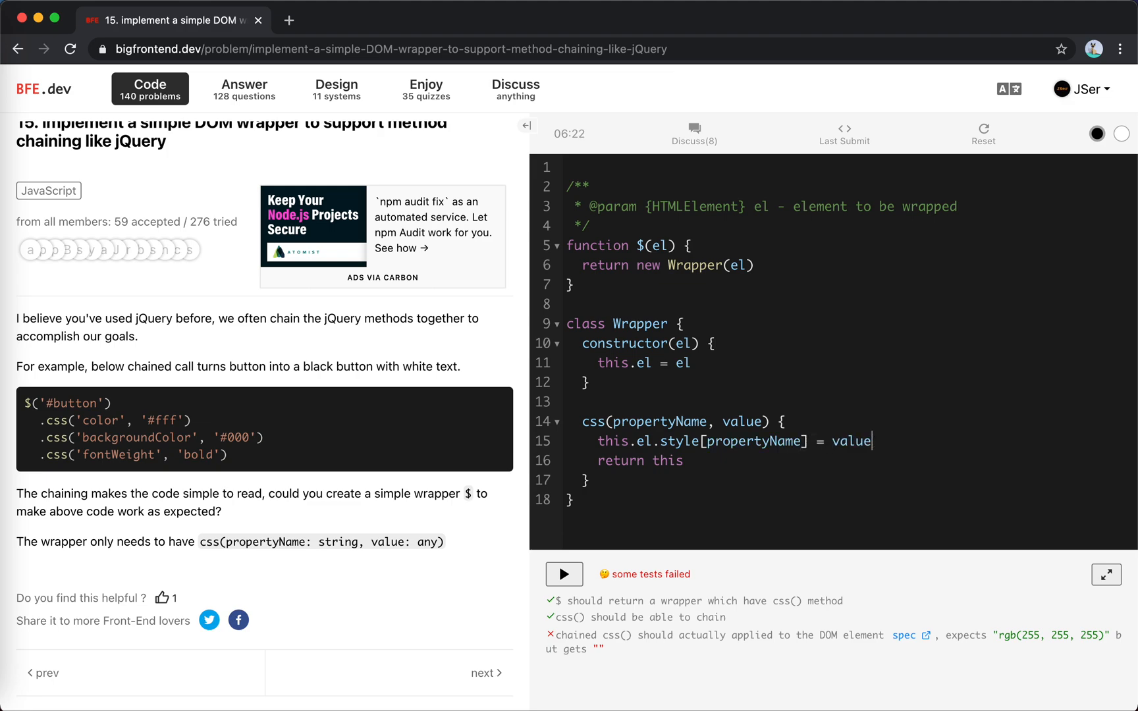
pyautogui.click(564, 575)
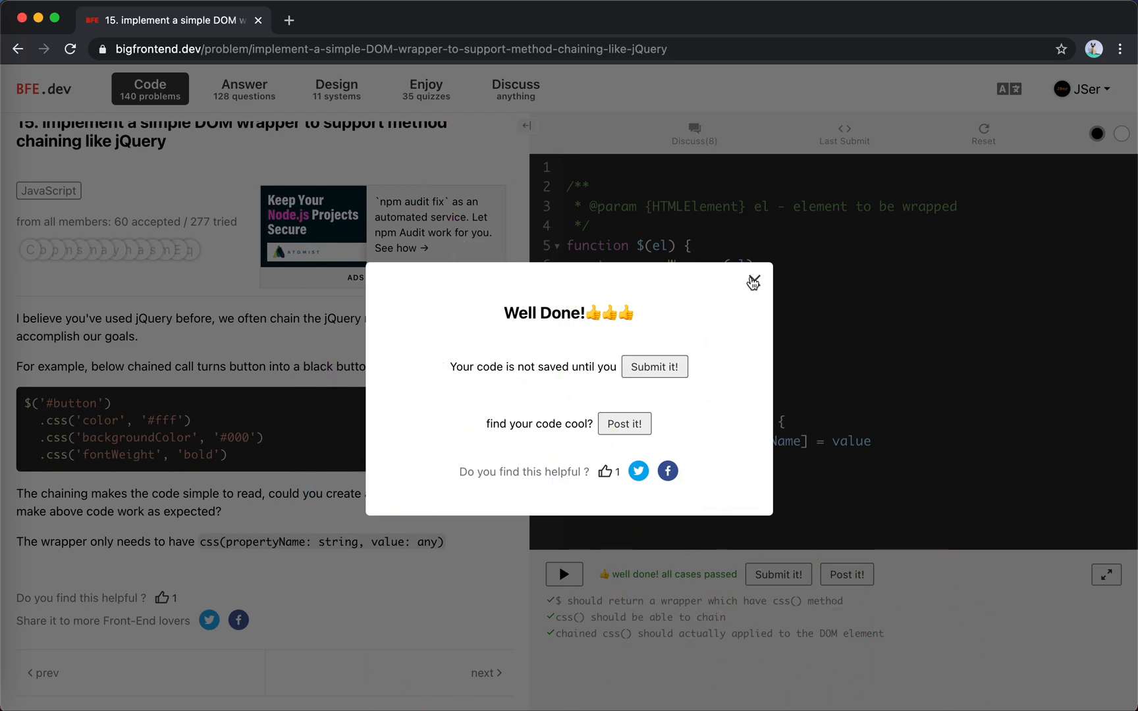
# Submit the accepted solution and publish it as the post "This is my accepted solution"
pyautogui.click(755, 282)
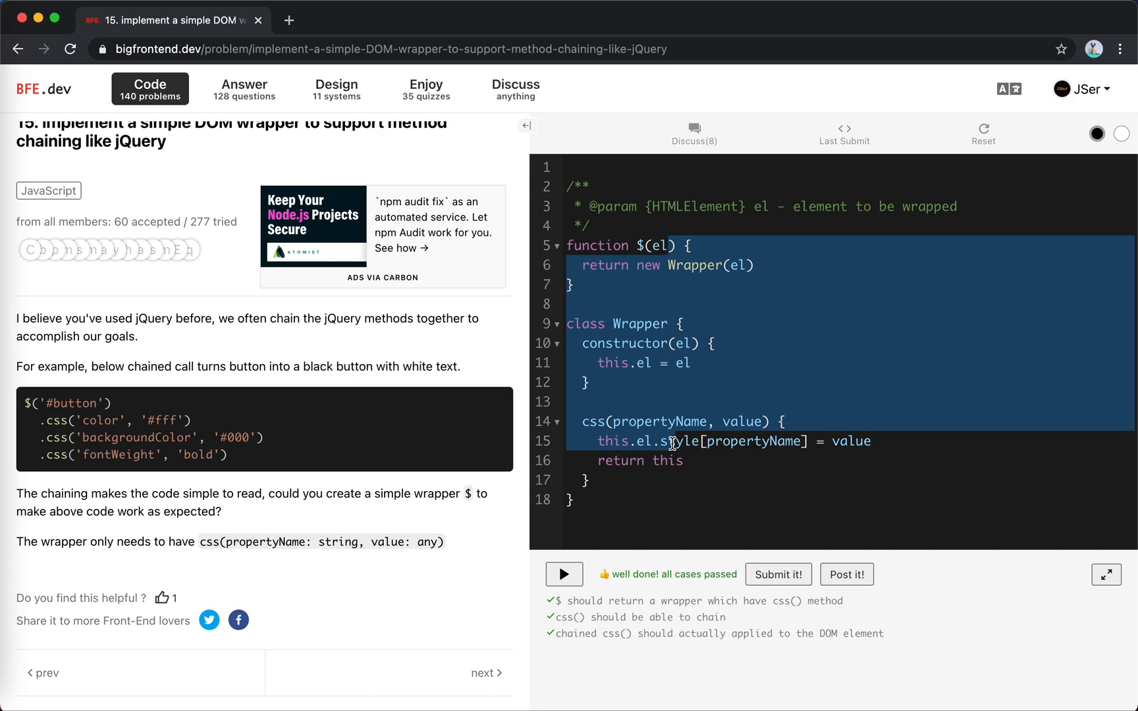
pyautogui.click(777, 575)
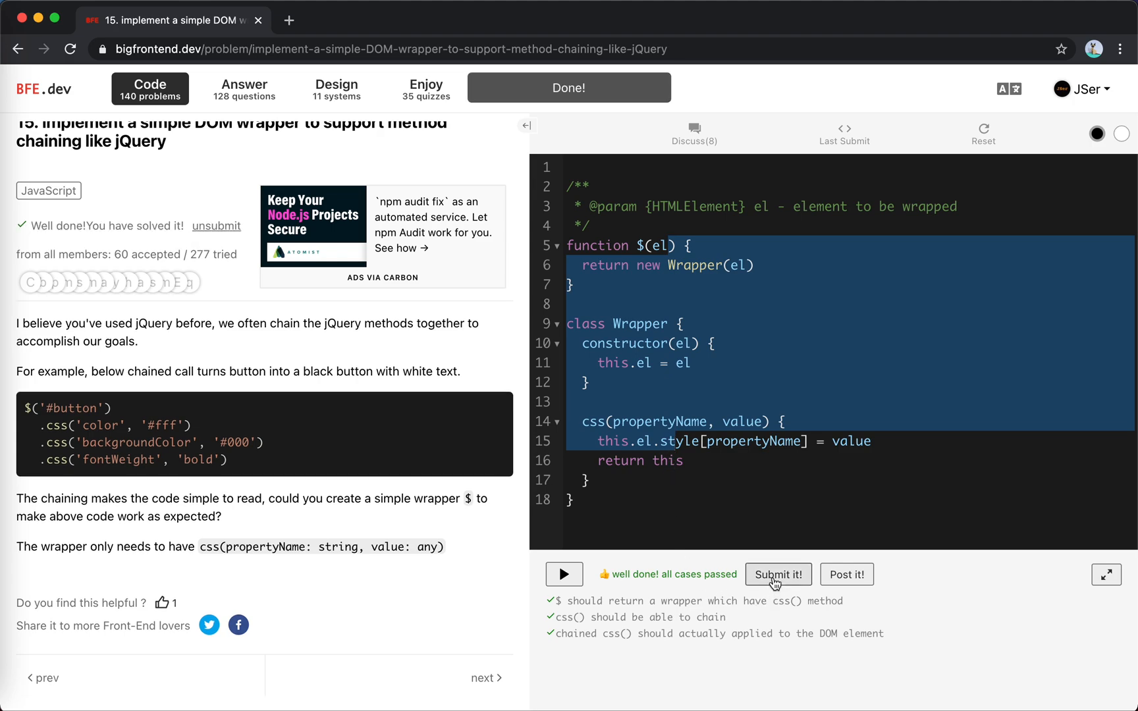
pyautogui.click(846, 575)
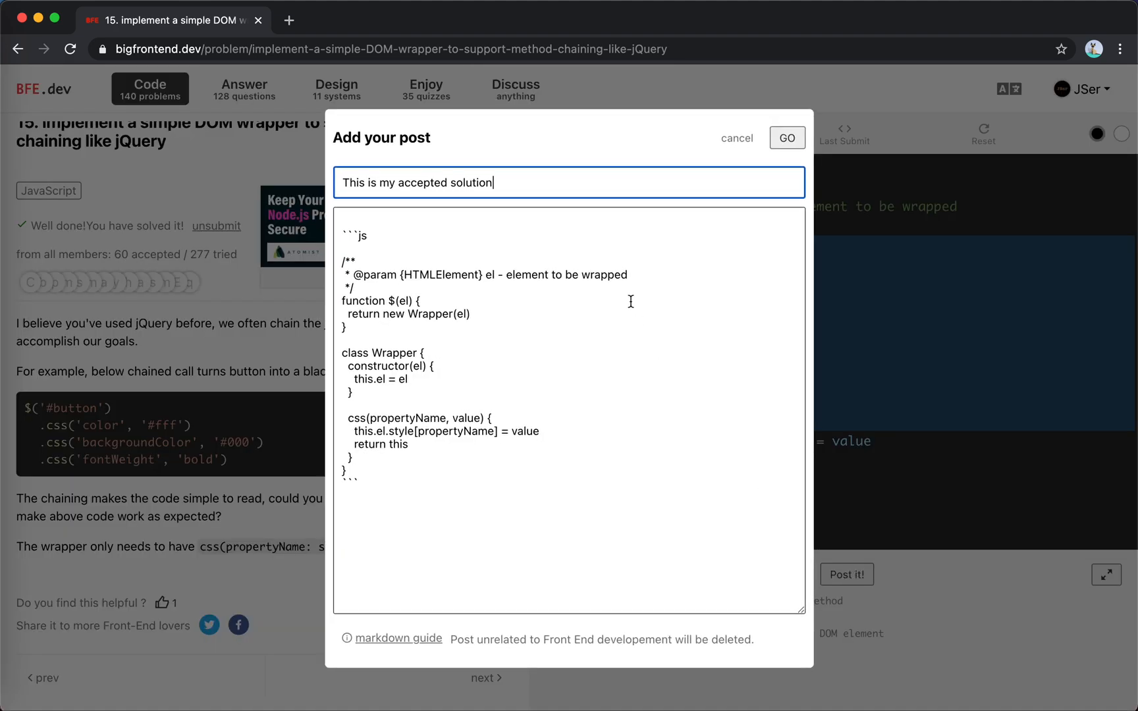
pyautogui.click(786, 138)
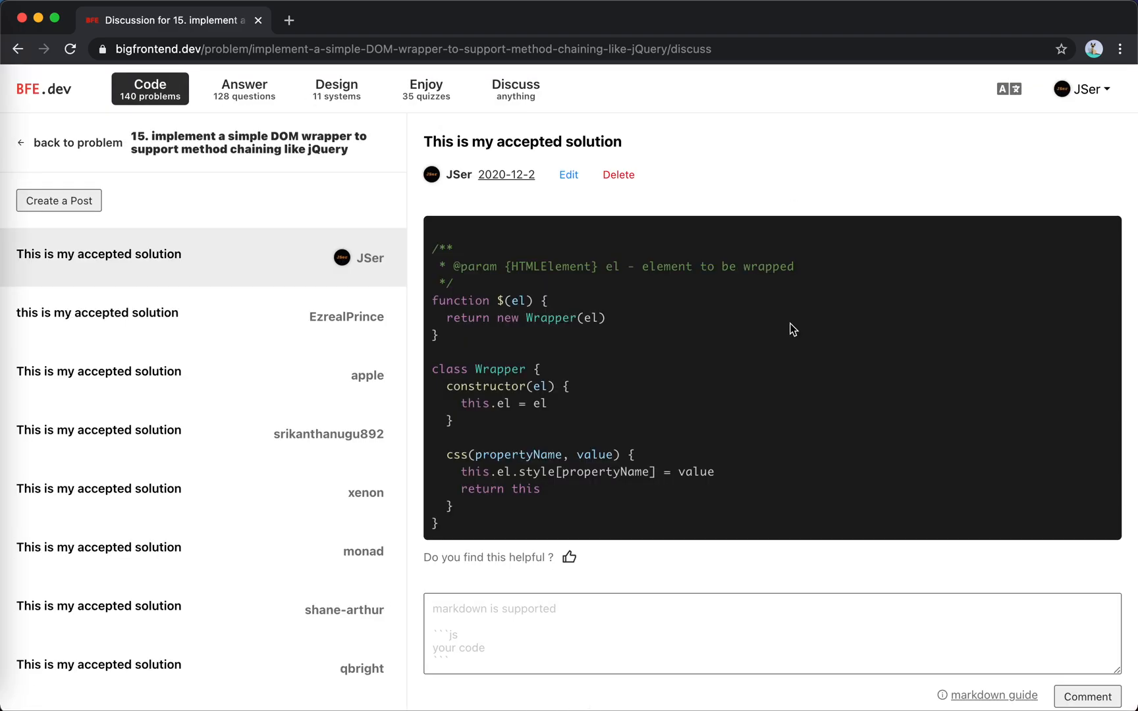